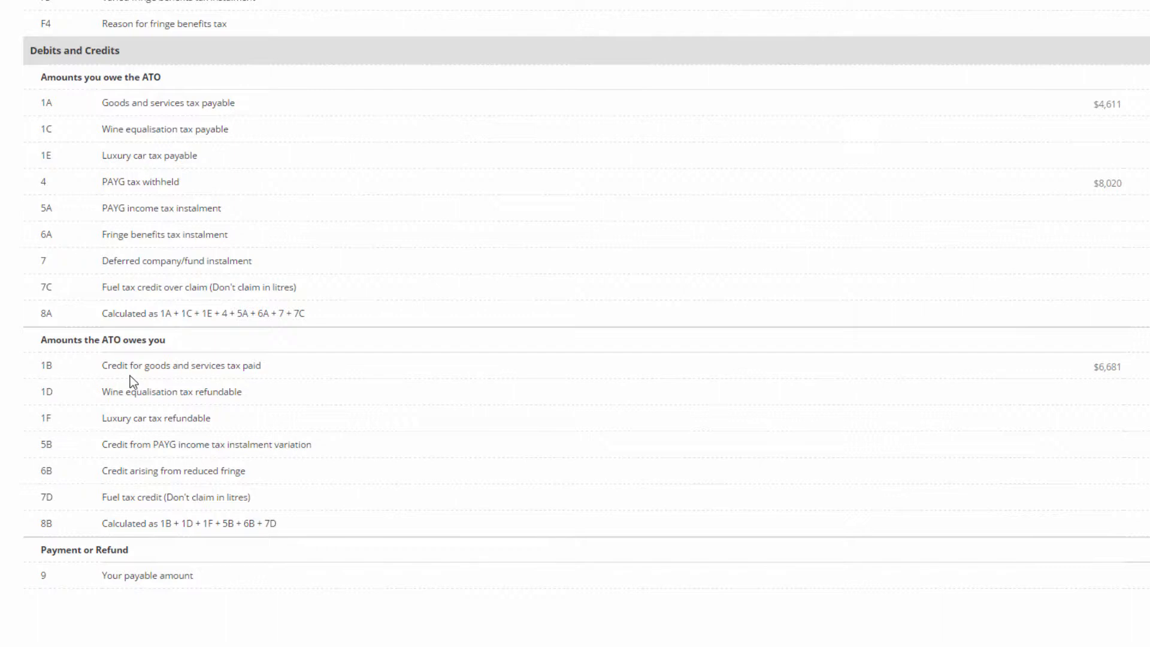
{"action": "mouse_move", "coordinate": [1052, 396]}
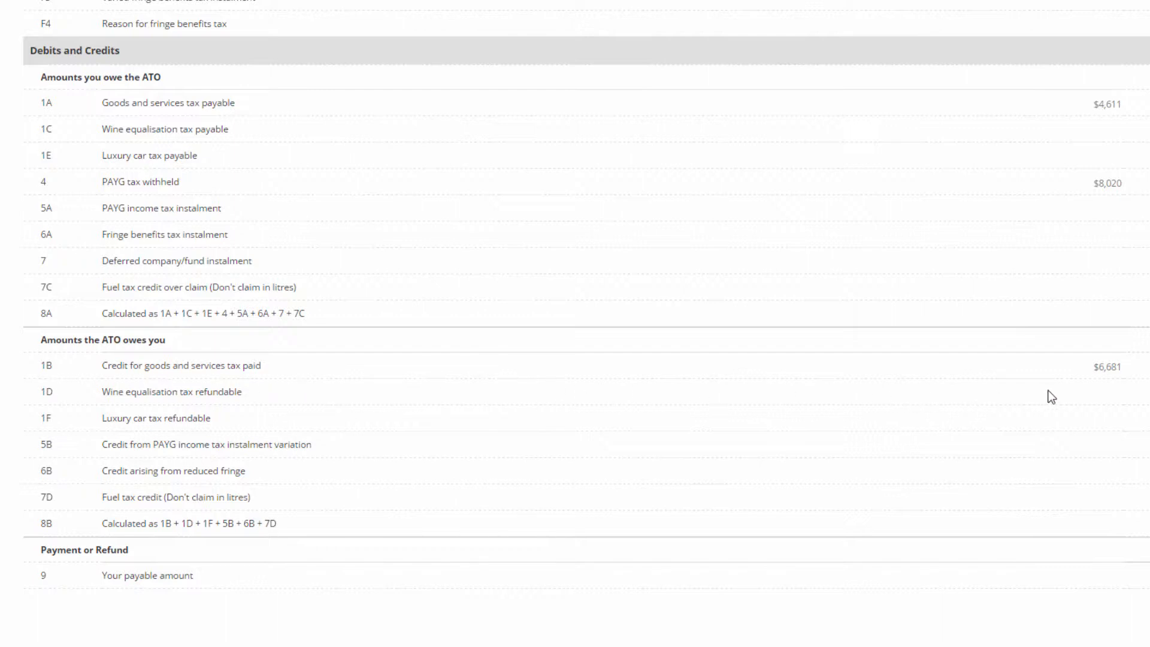
{"action": "mouse_move", "coordinate": [1112, 381]}
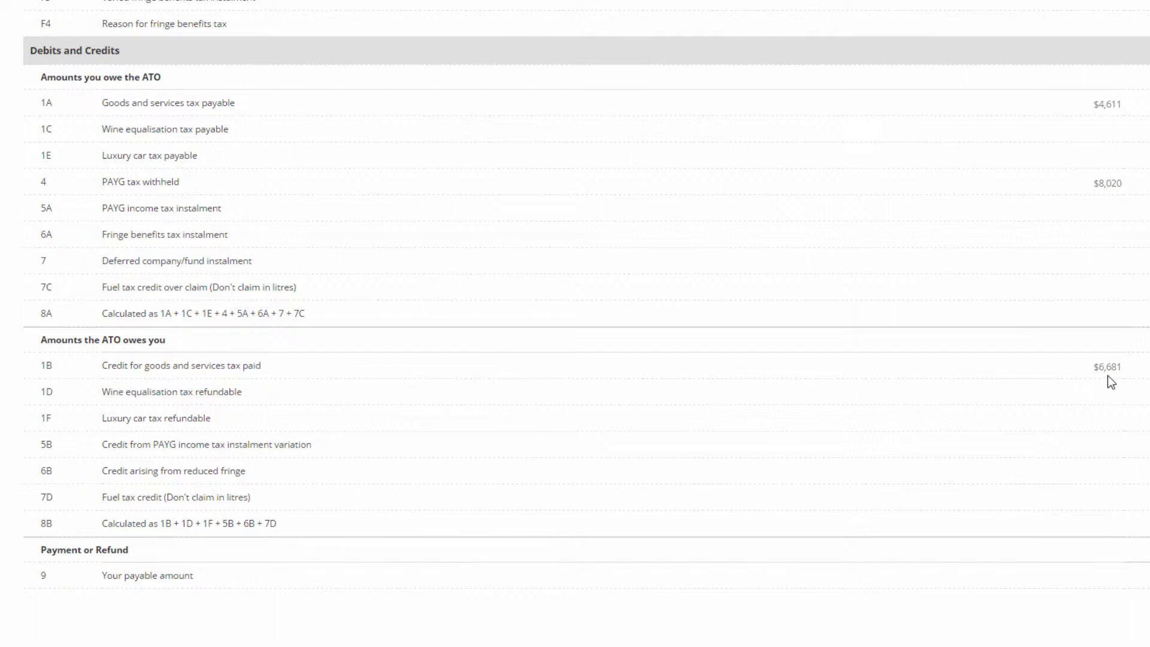
{"action": "mouse_move", "coordinate": [62, 121]}
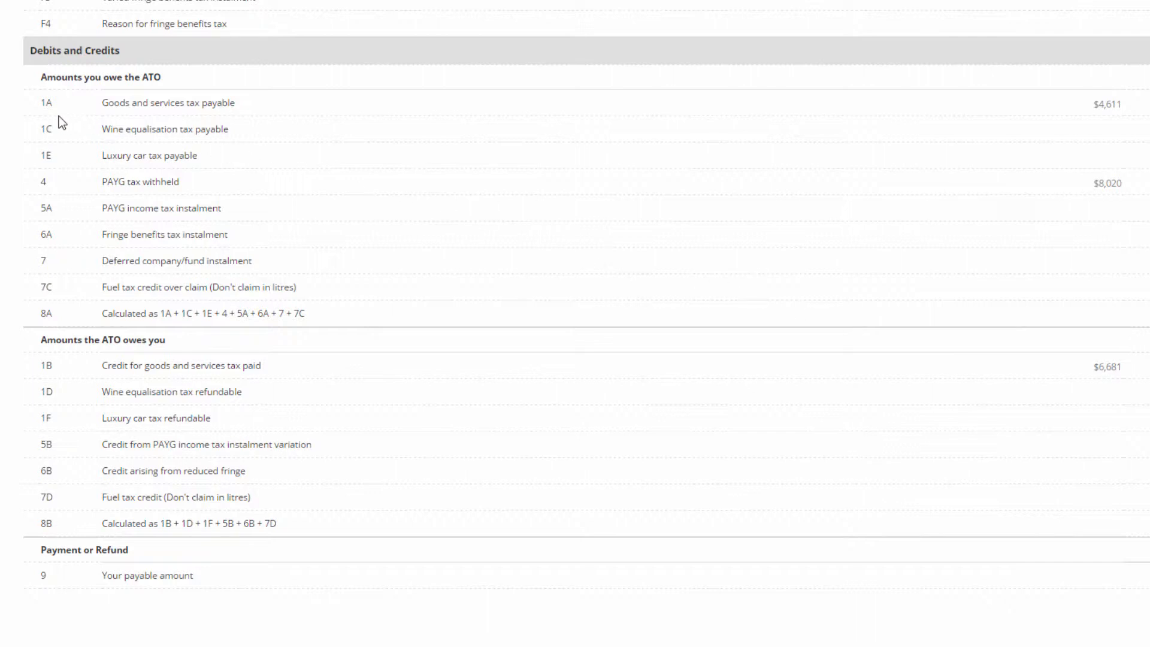
{"action": "mouse_move", "coordinate": [398, 115]}
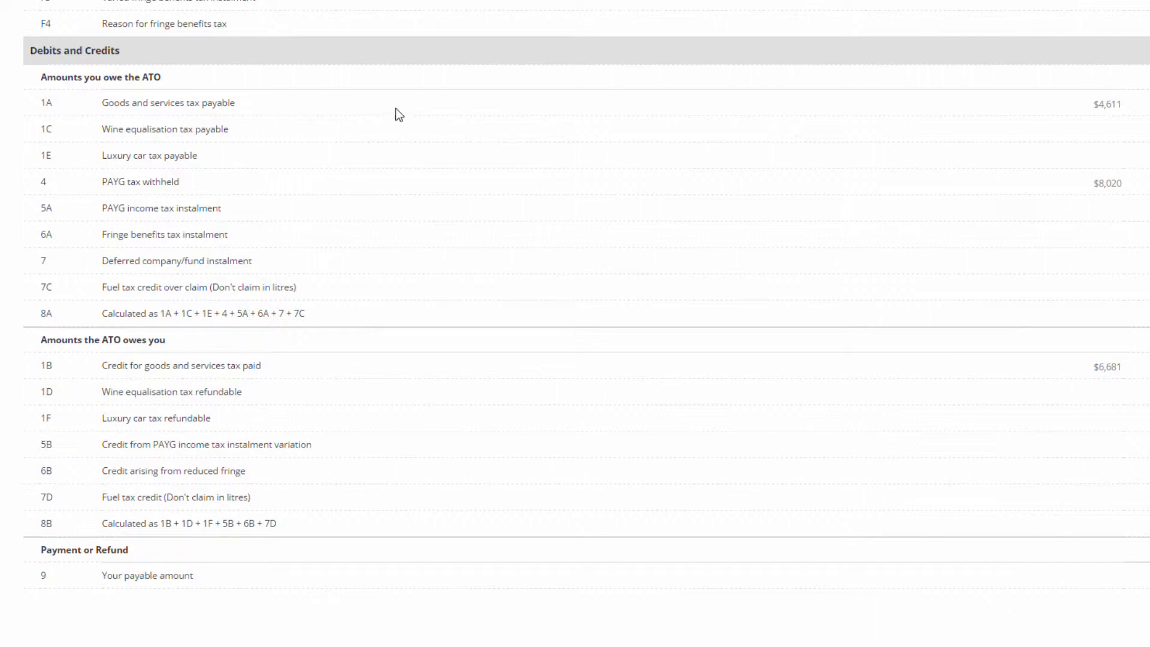
{"action": "mouse_move", "coordinate": [1114, 123]}
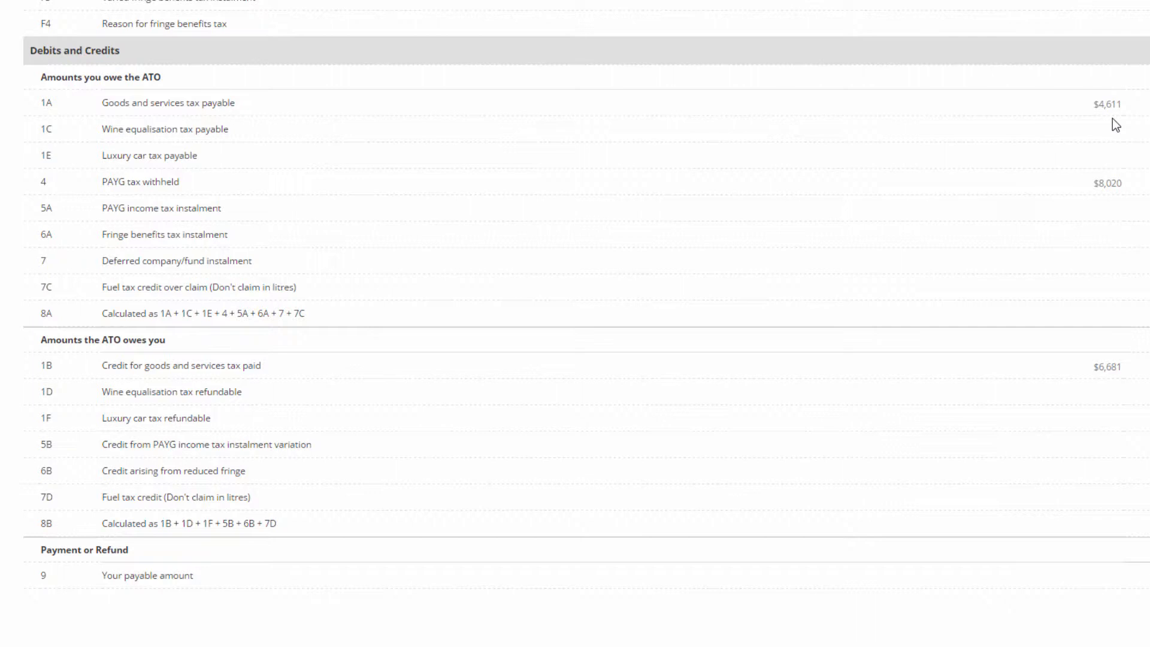
{"action": "mouse_move", "coordinate": [1121, 140]}
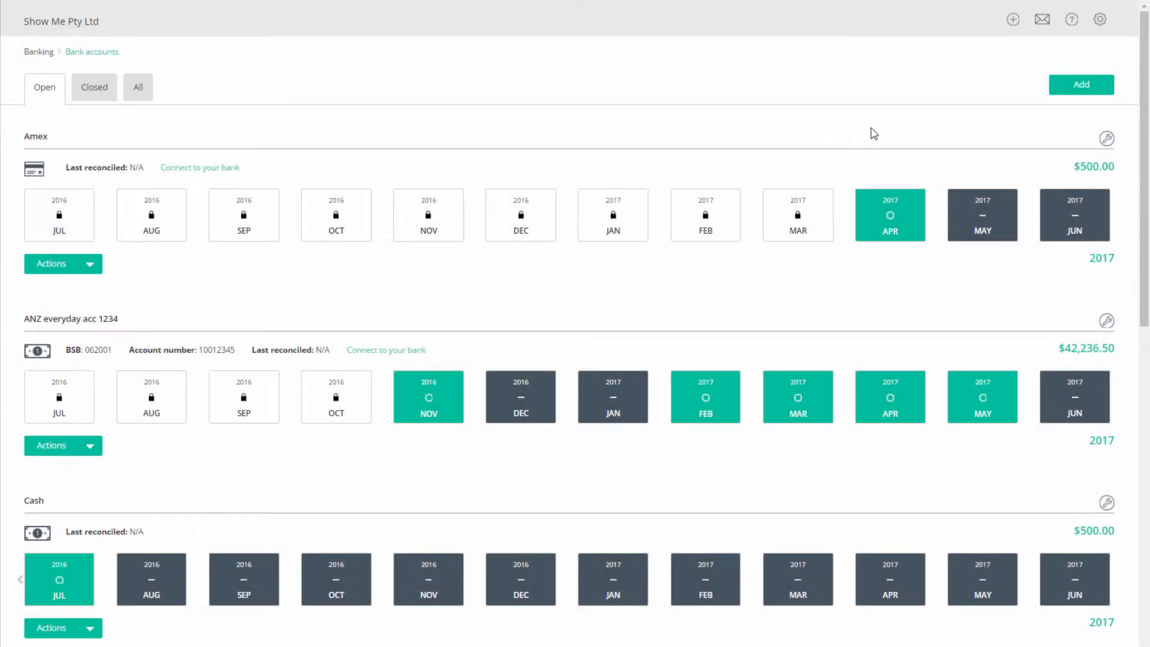
- Add a new bank account with the display name 'Clearing Account'
{"action": "left_click", "coordinate": [1079, 84]}
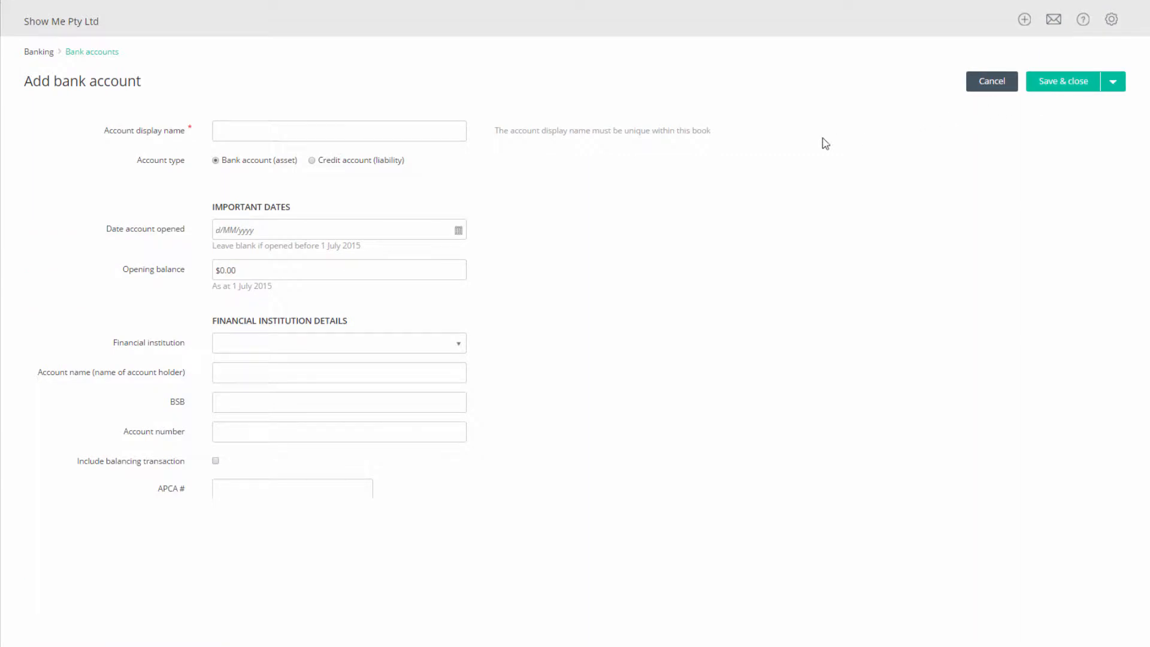
{"action": "left_click", "coordinate": [338, 130]}
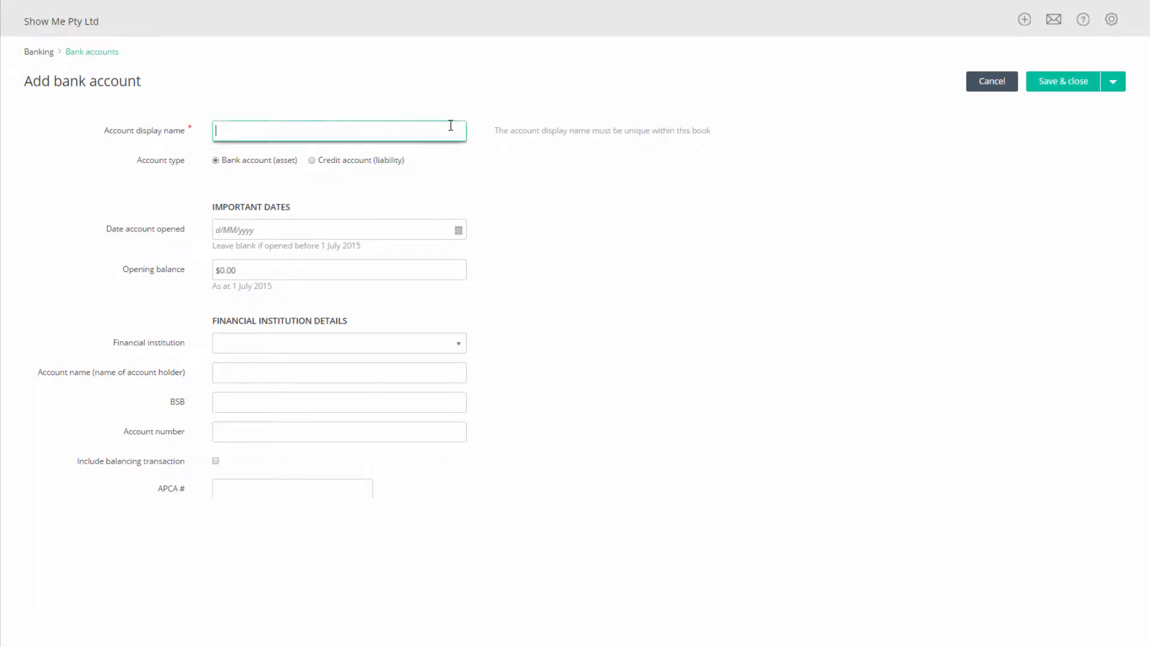
{"action": "type", "text": "Clearing Account"}
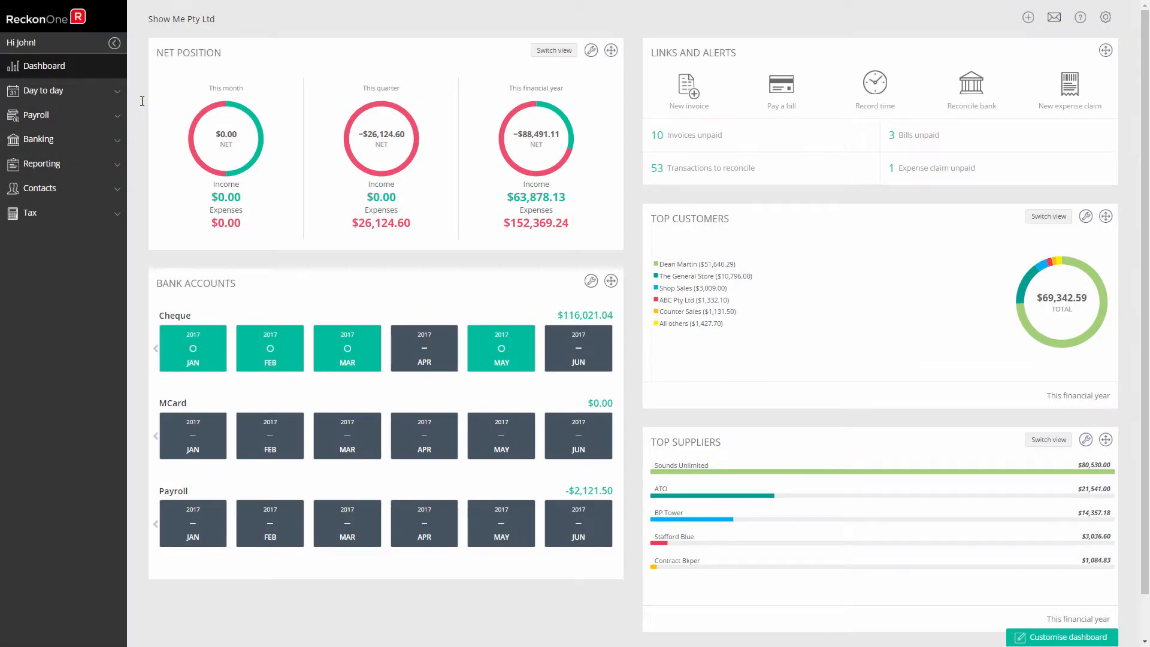
- Go to the Receive money list under Day to day > Money in
{"action": "left_click", "coordinate": [41, 90]}
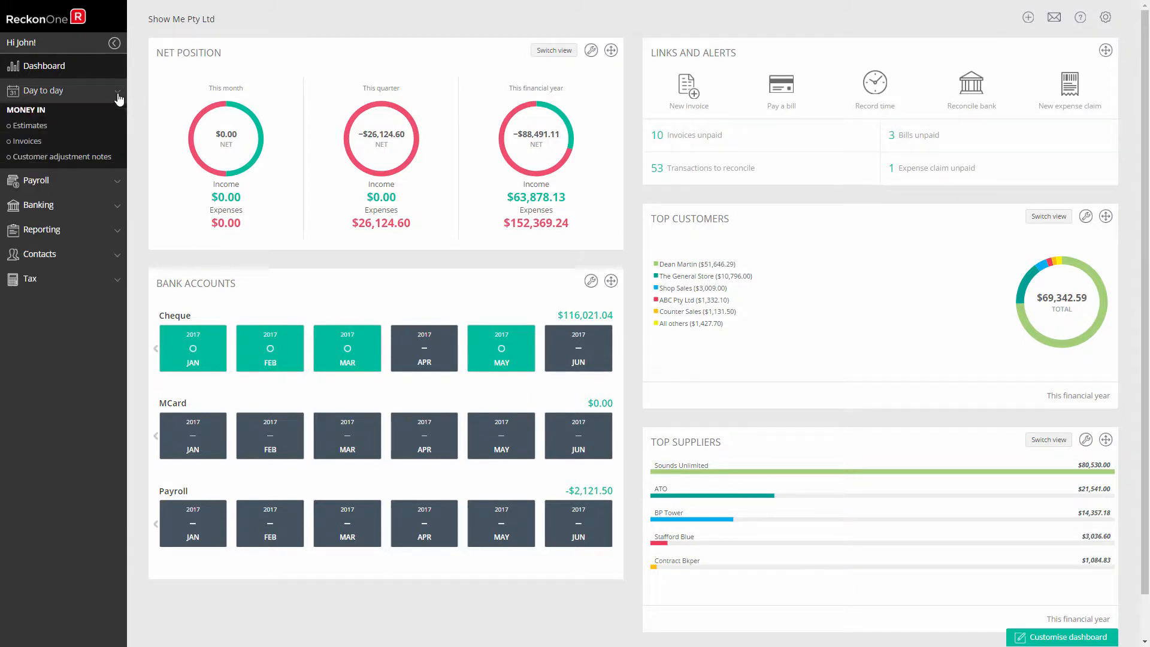
{"action": "left_click", "coordinate": [40, 90]}
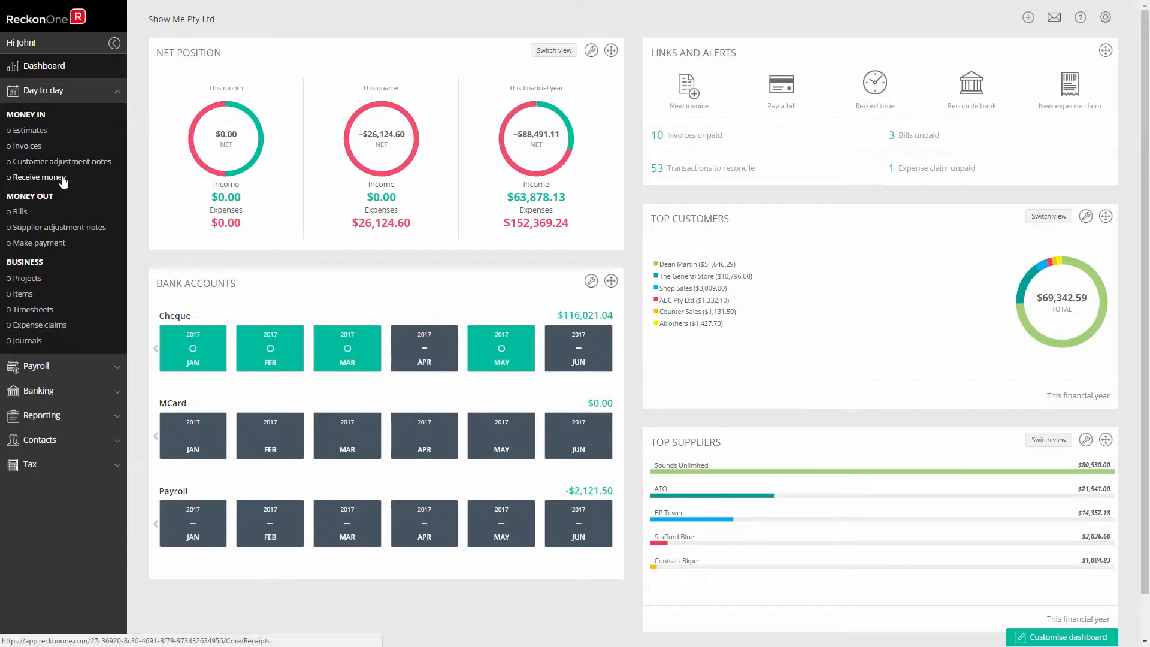
{"action": "left_click", "coordinate": [37, 177]}
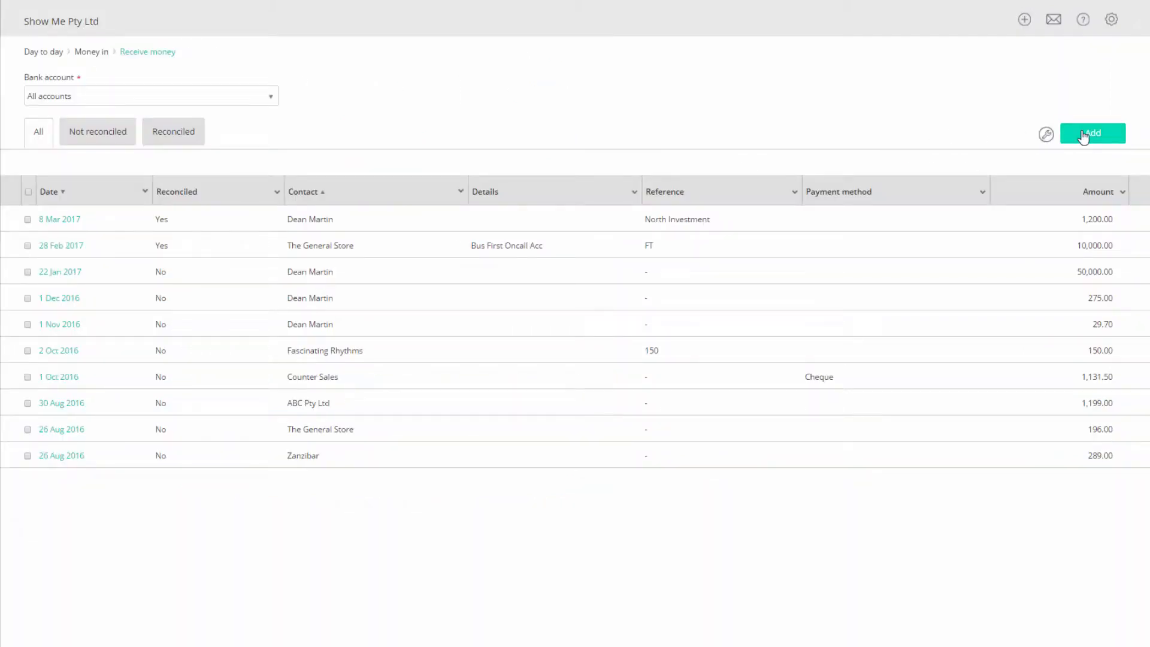
- Start a new receipt dated 12/04/2017 into the Clearing Account from contact ATO
{"action": "left_click", "coordinate": [1092, 133]}
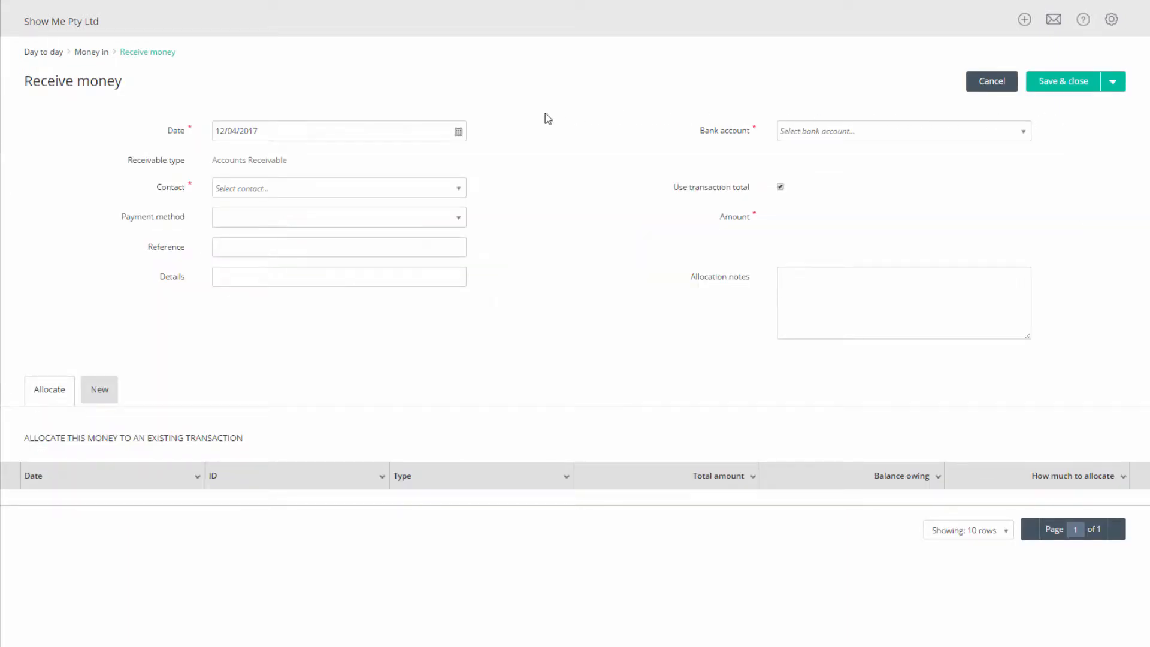
{"action": "left_click", "coordinate": [338, 131]}
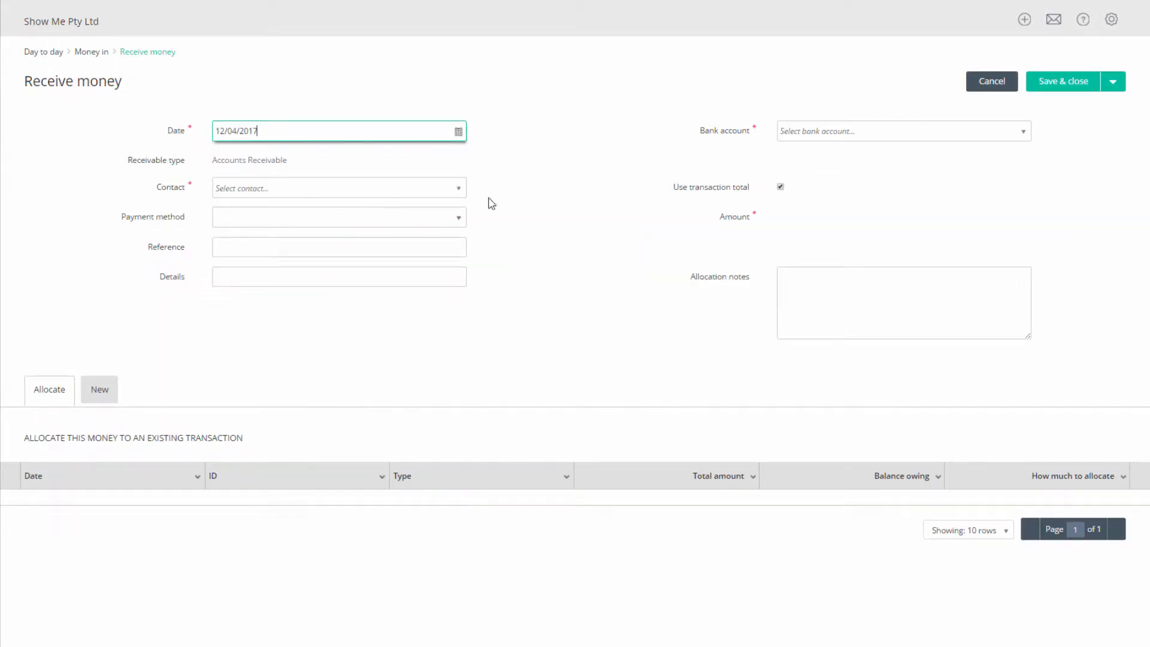
{"action": "mouse_move", "coordinate": [1021, 136]}
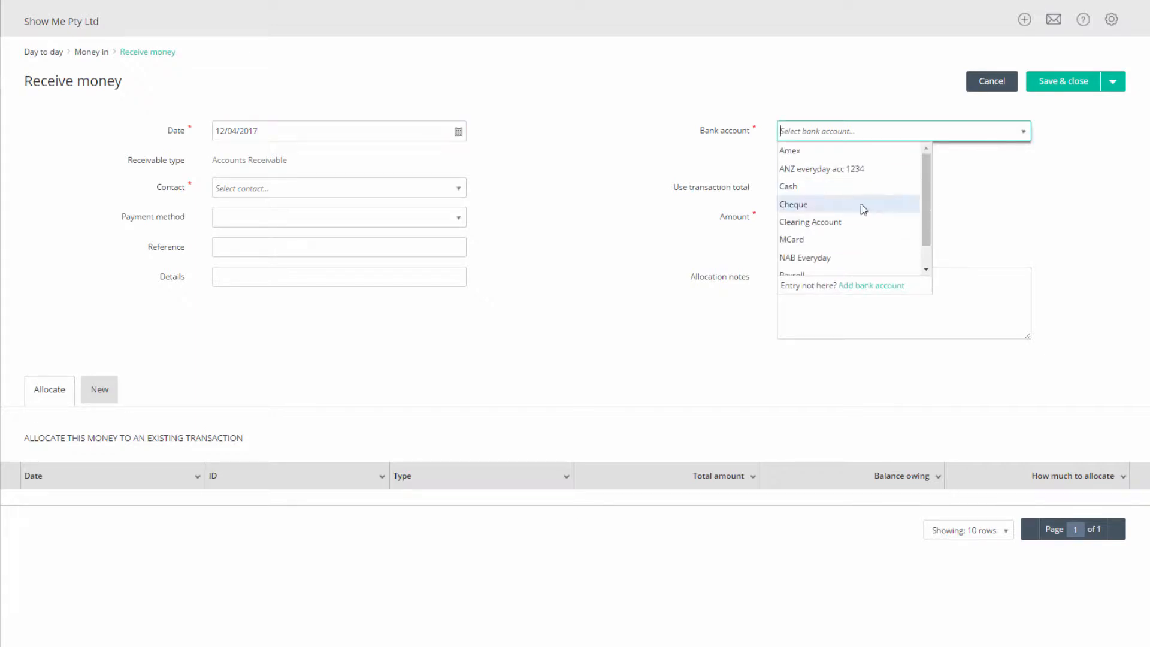
{"action": "left_click", "coordinate": [811, 222]}
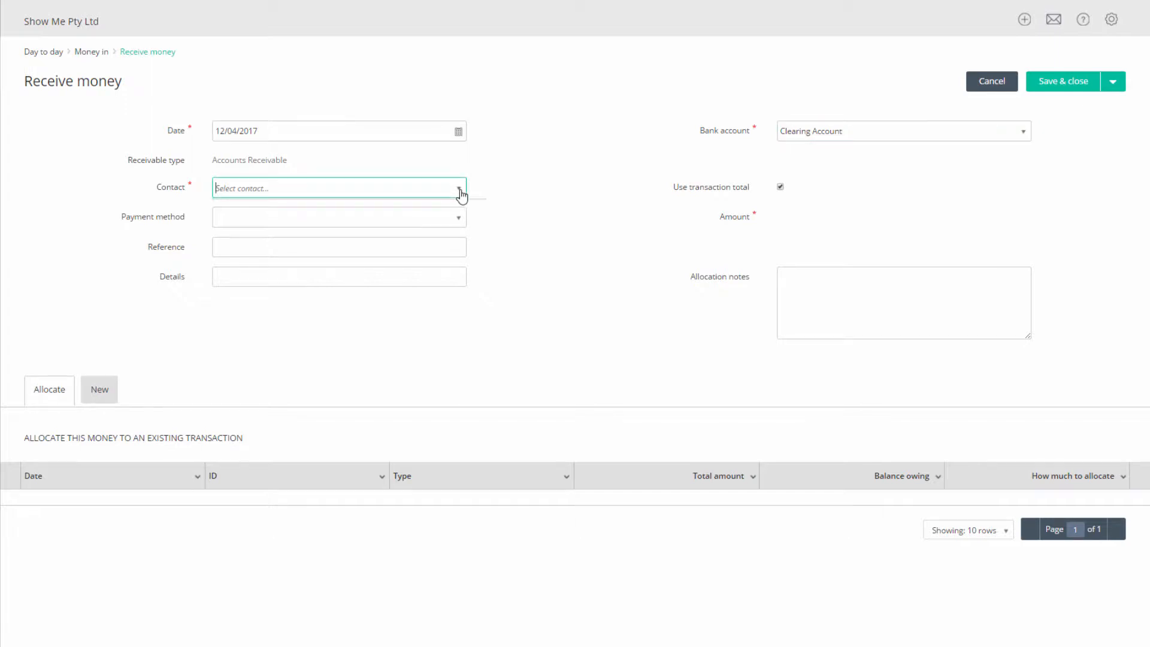
{"action": "type", "text": "ATO"}
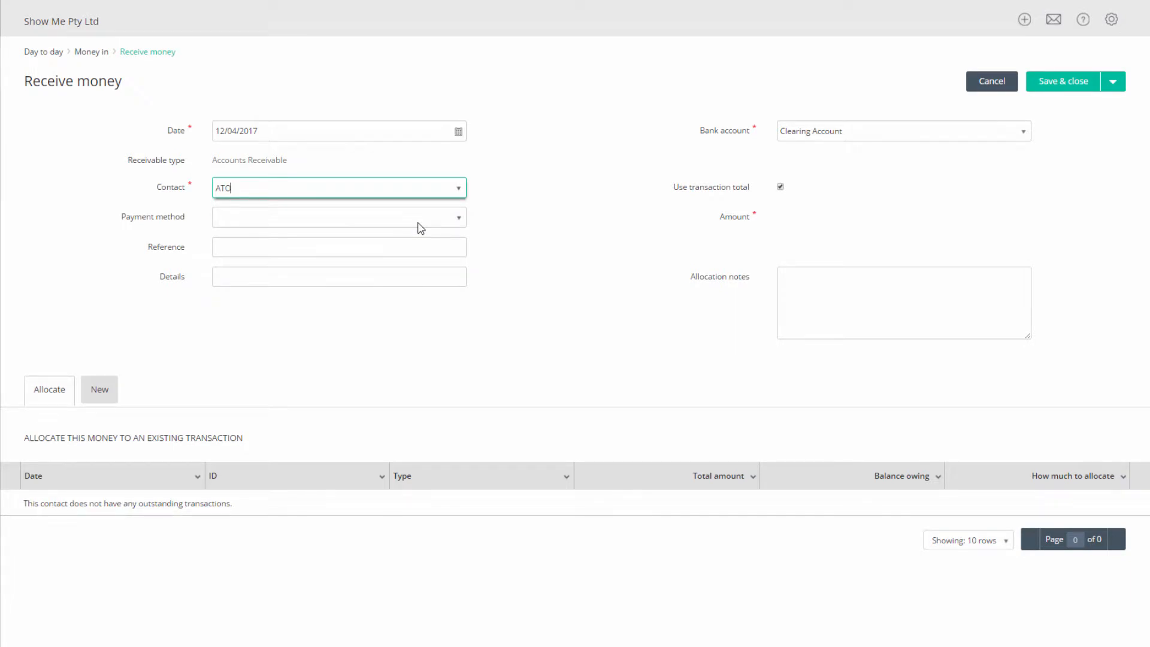
- Set the payment method to Direct Deposit with reference 123456
{"action": "left_click", "coordinate": [338, 217]}
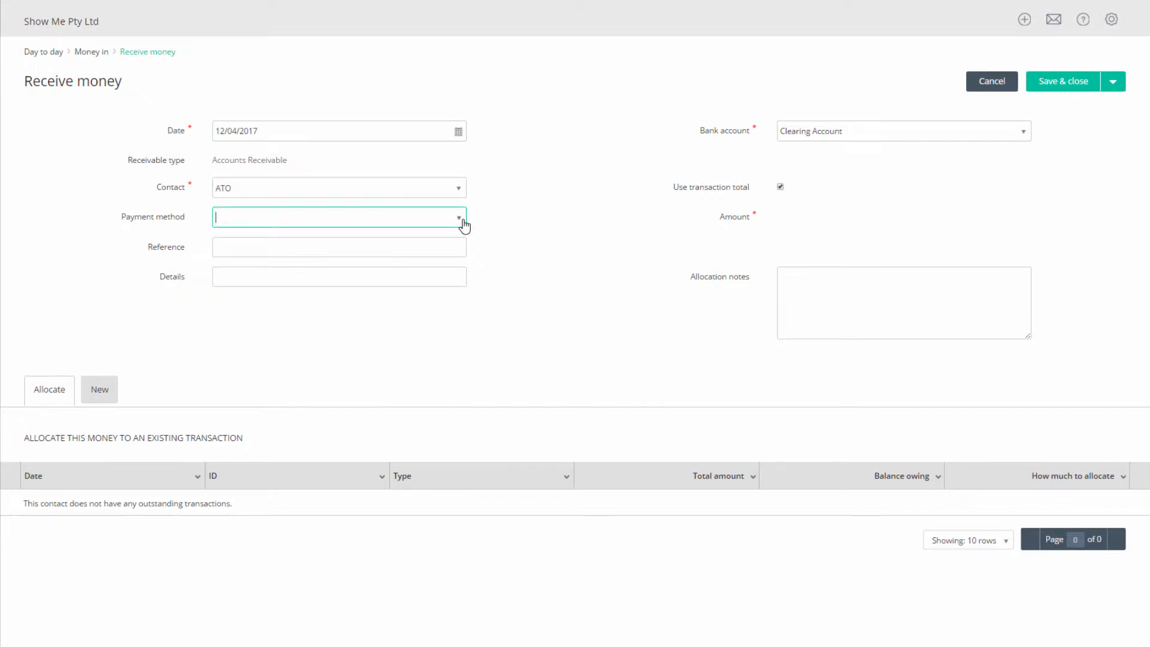
{"action": "left_click", "coordinate": [460, 217]}
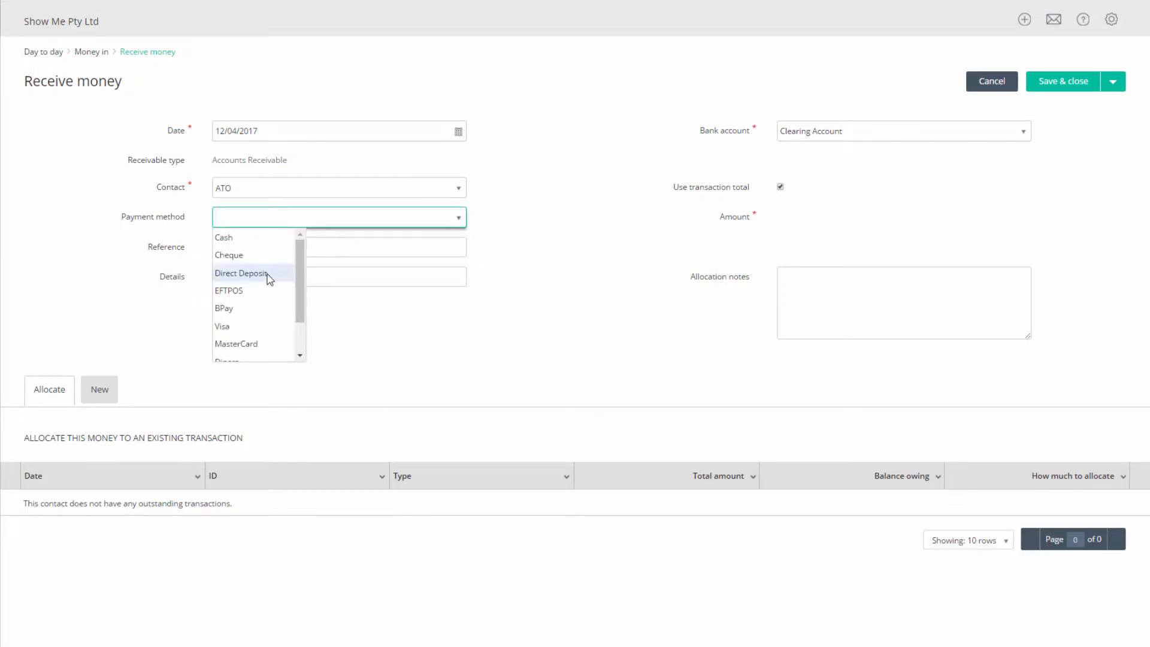
{"action": "left_click", "coordinate": [242, 273]}
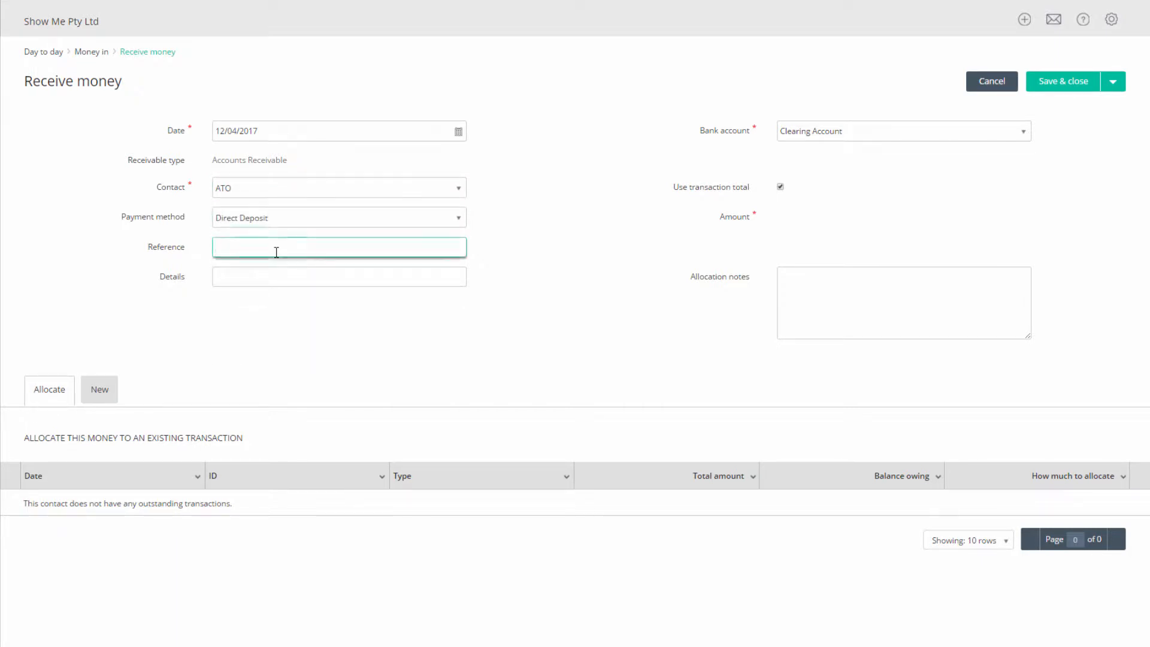
{"action": "type", "text": "12345"}
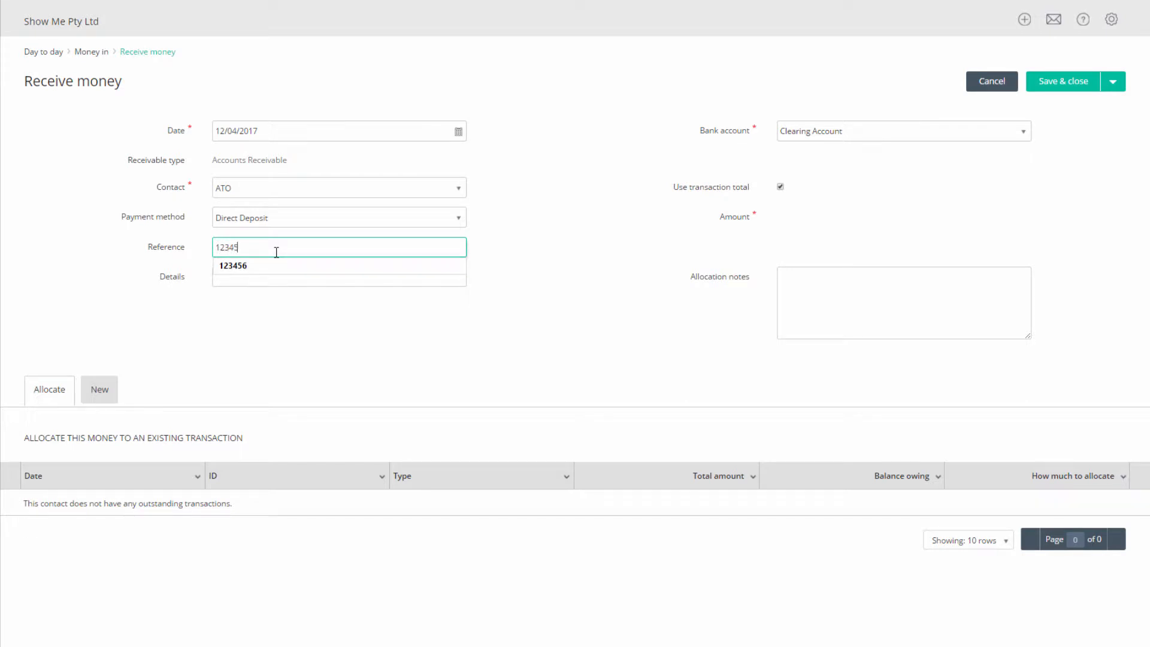
{"action": "left_click", "coordinate": [232, 266]}
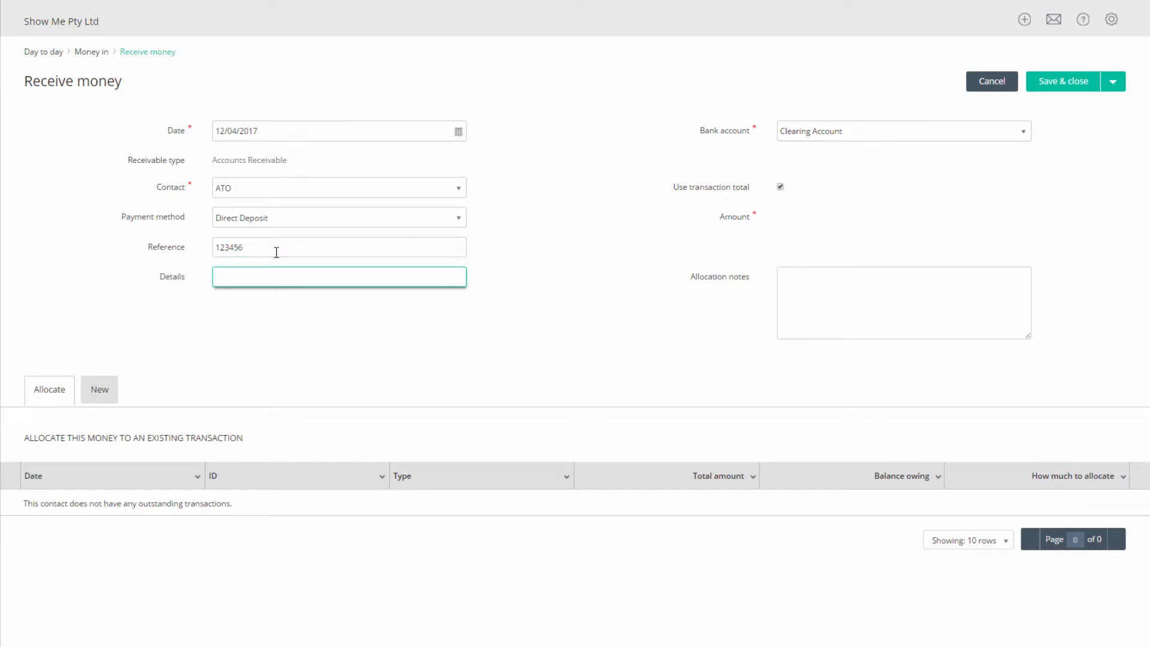
{"action": "mouse_move", "coordinate": [216, 322]}
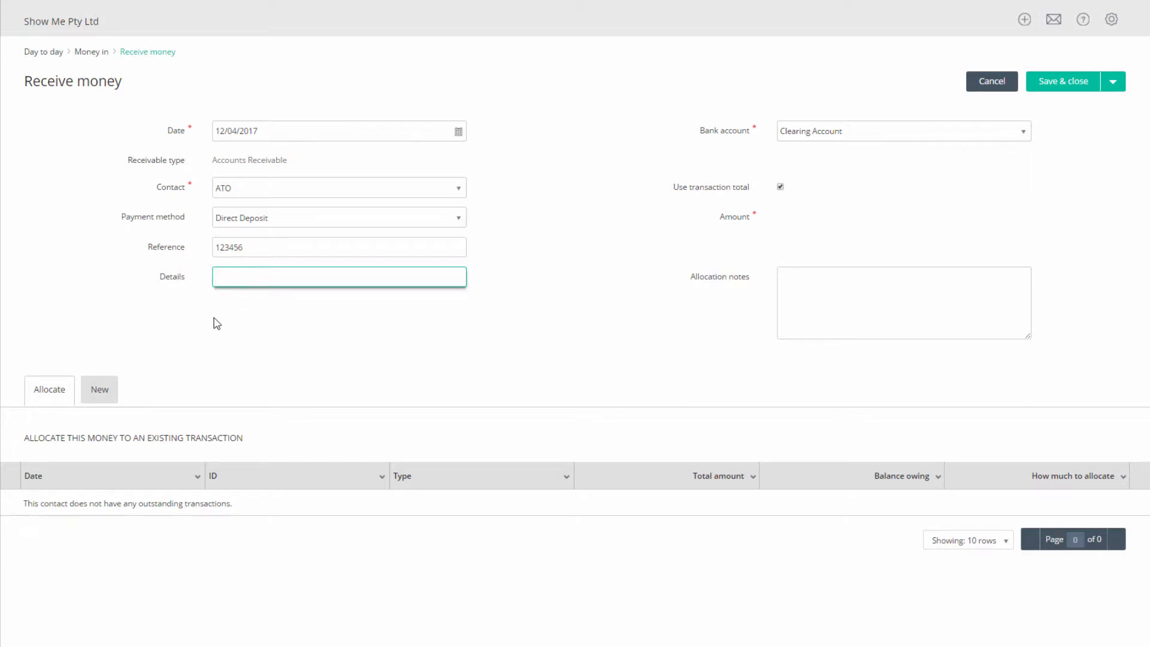
- Allocate $2,070 to GST Payable on the New tab and save the ATO receipt
{"action": "left_click", "coordinate": [100, 389]}
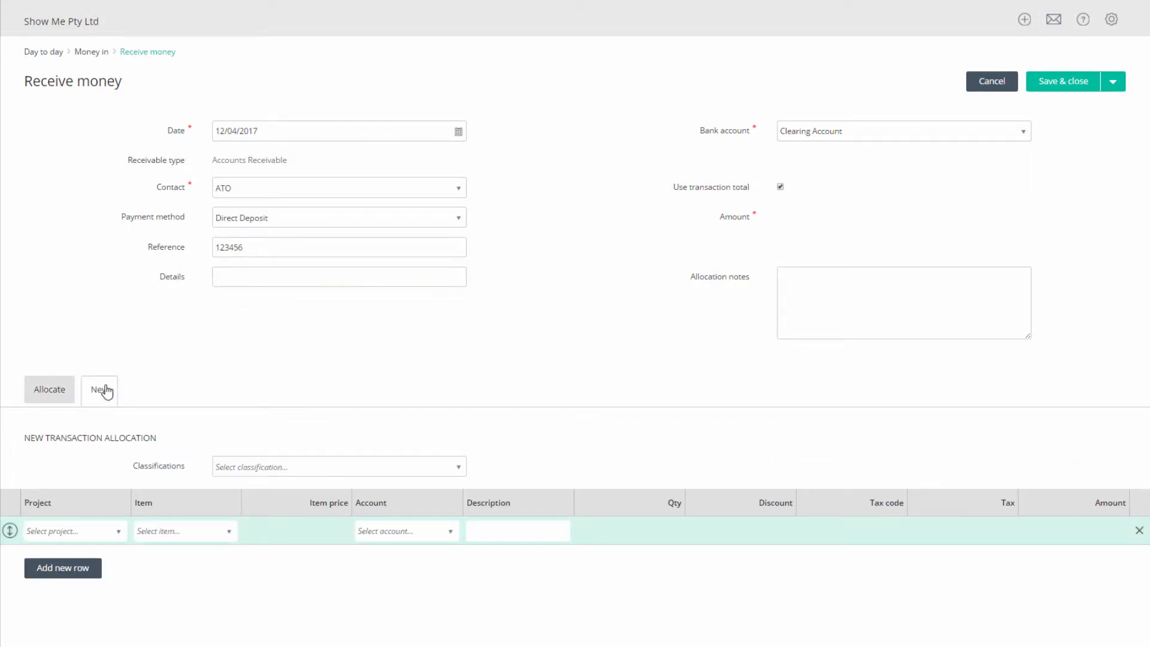
{"action": "mouse_move", "coordinate": [381, 508]}
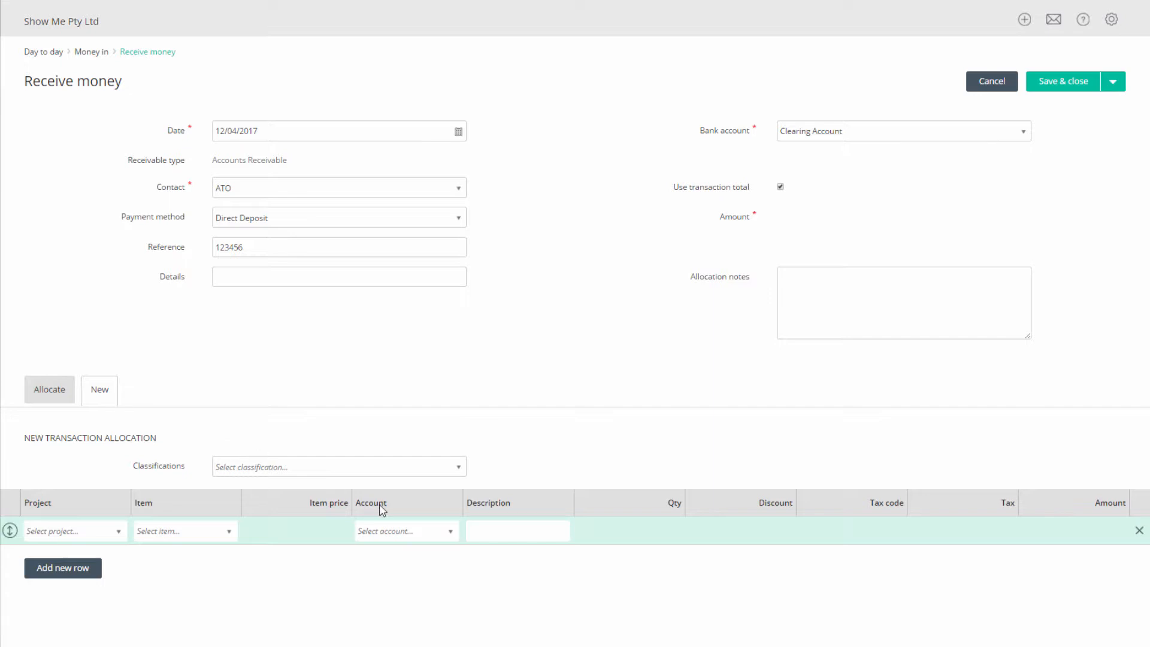
{"action": "mouse_move", "coordinate": [450, 536]}
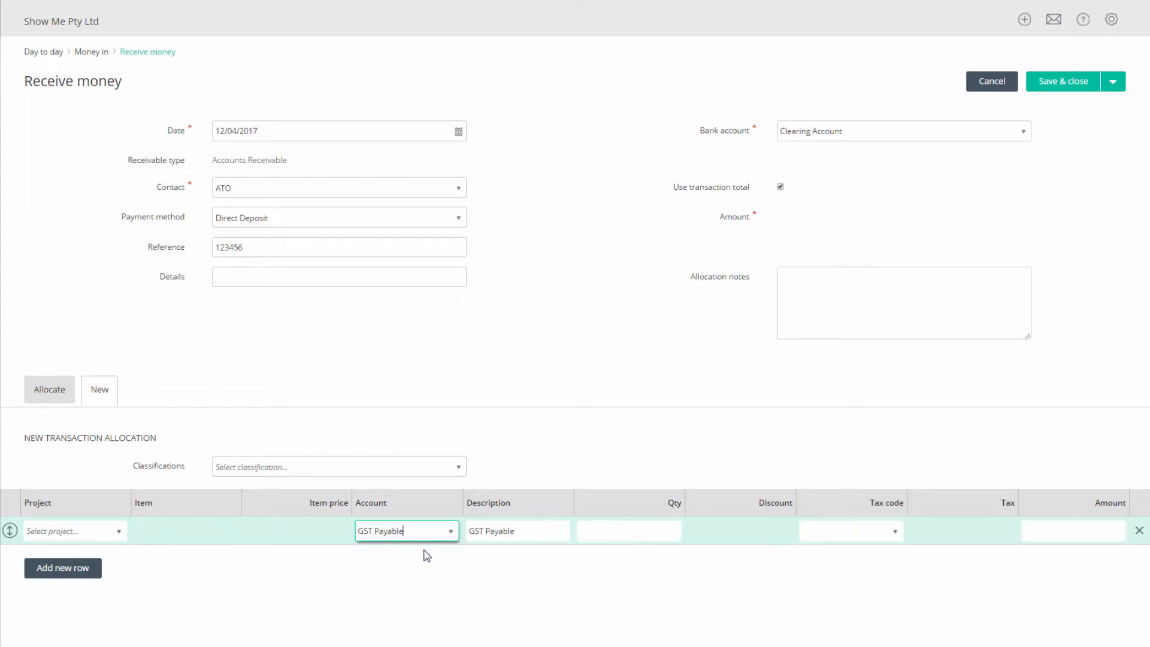
{"action": "mouse_move", "coordinate": [565, 574]}
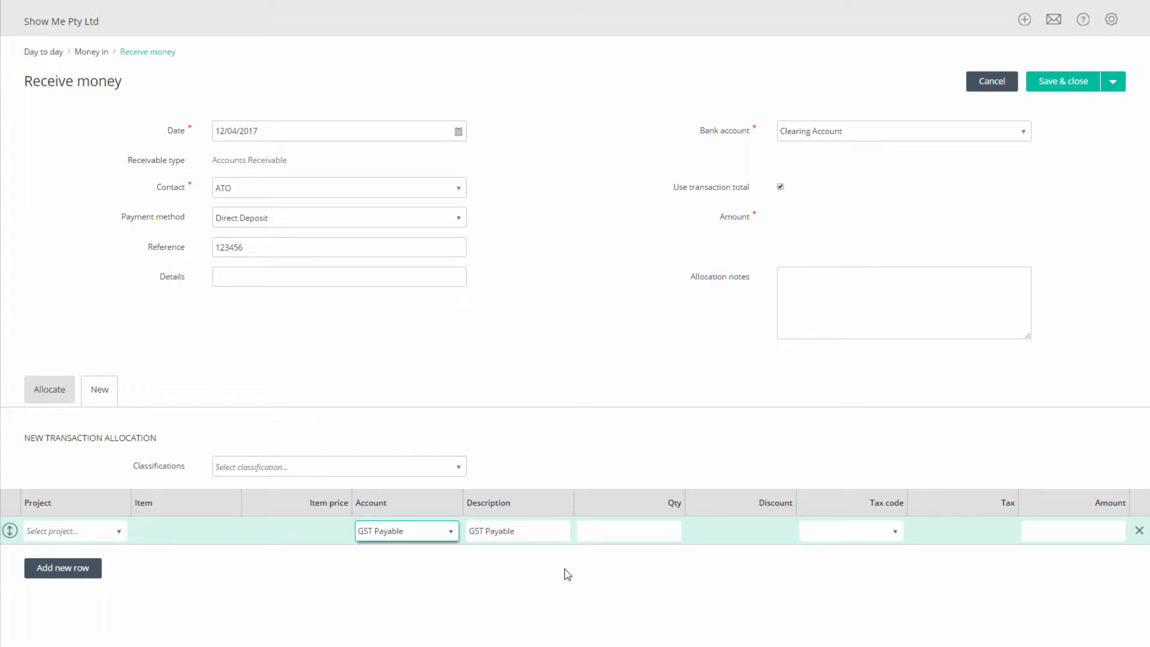
{"action": "left_click", "coordinate": [1073, 530]}
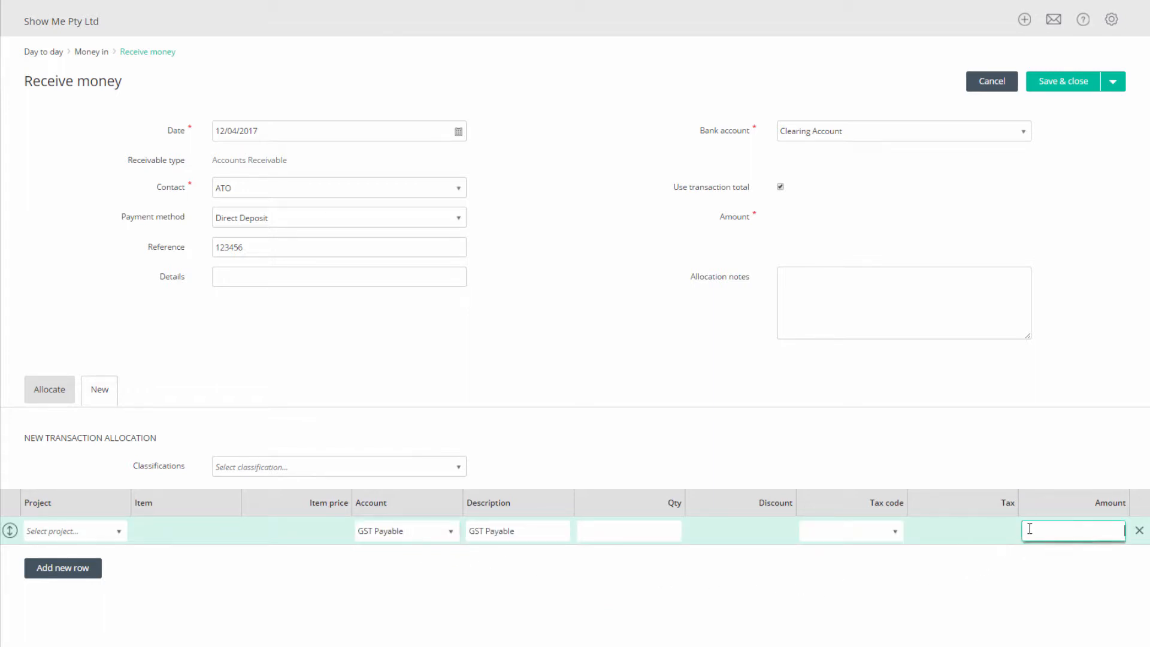
{"action": "type", "text": "207"}
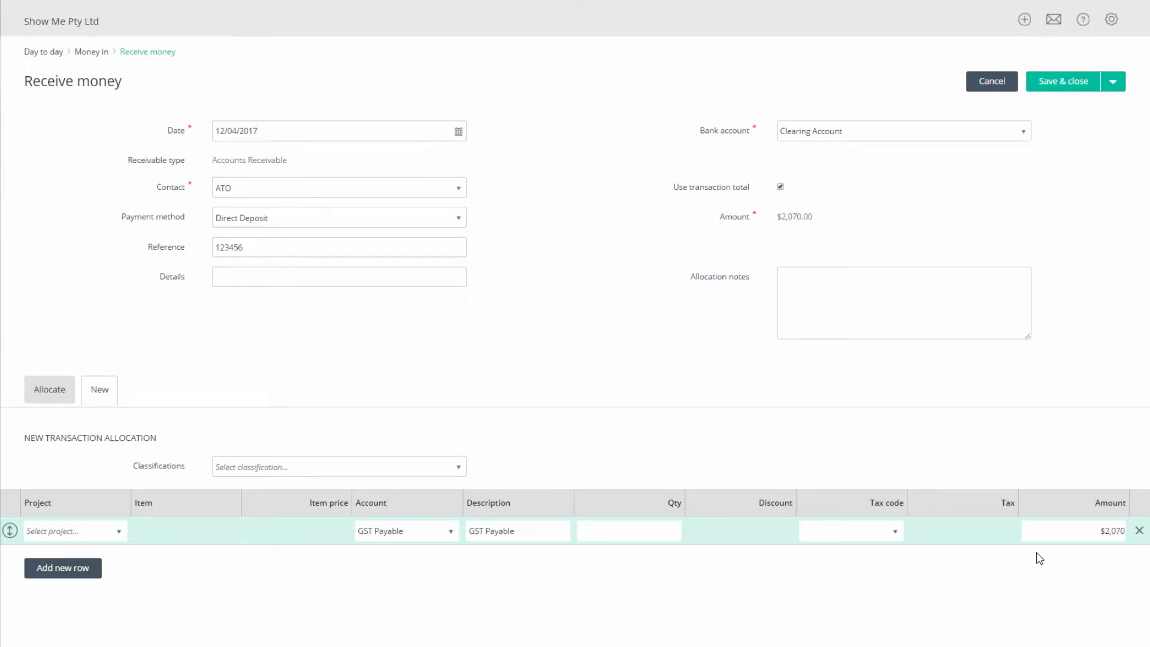
{"action": "mouse_move", "coordinate": [1083, 342]}
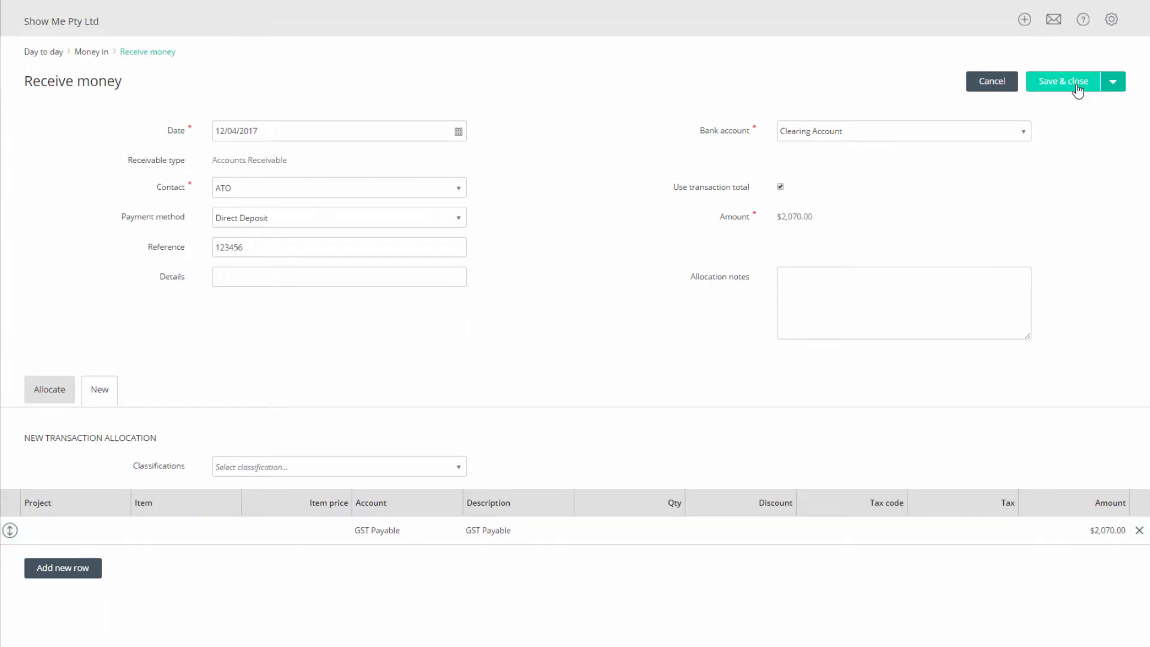
{"action": "left_click", "coordinate": [1062, 82]}
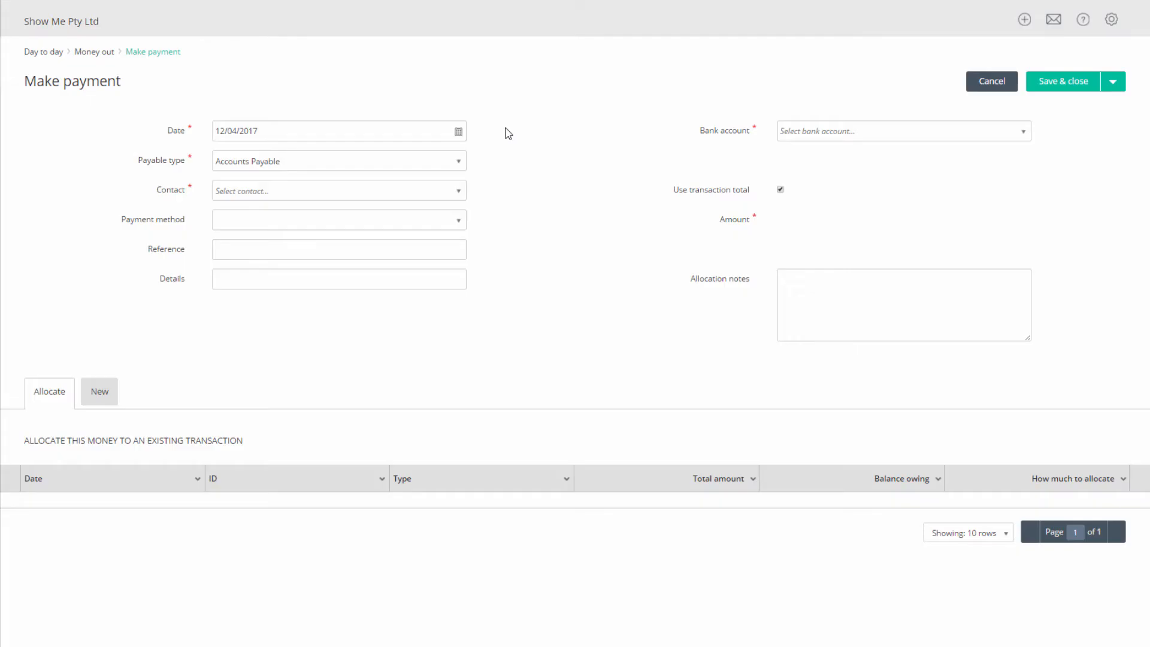
- Record an $8,020 Direct Deposit payment to ATO from the Clearing Account against GST Payable and save
{"action": "left_click", "coordinate": [1019, 130]}
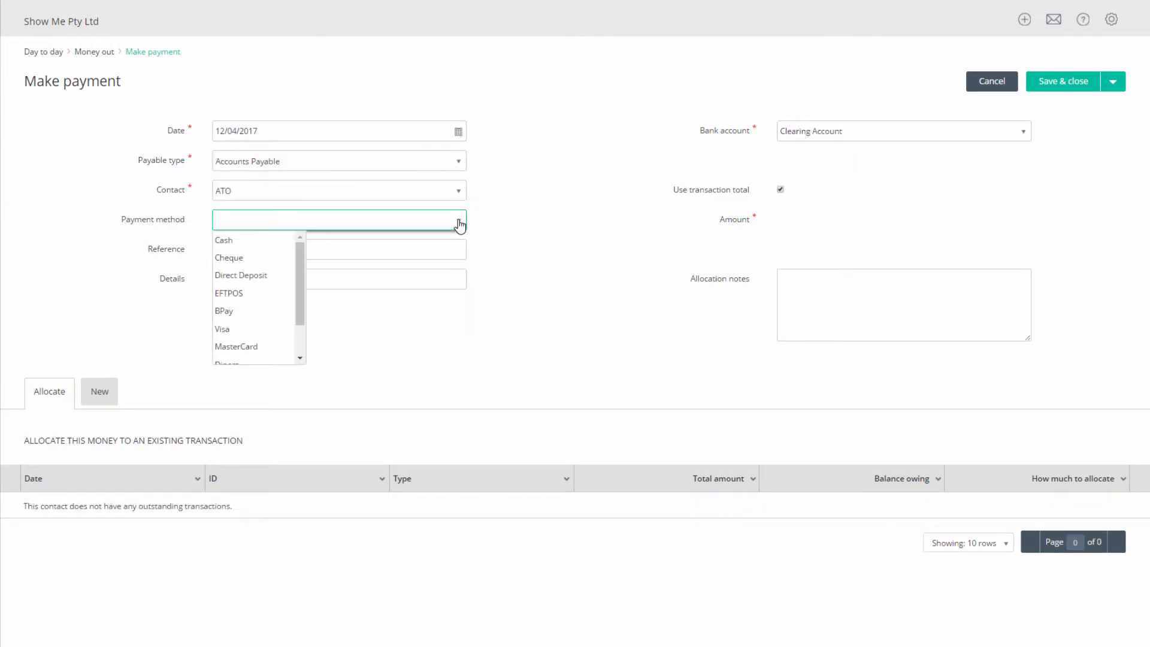
{"action": "left_click", "coordinate": [241, 276]}
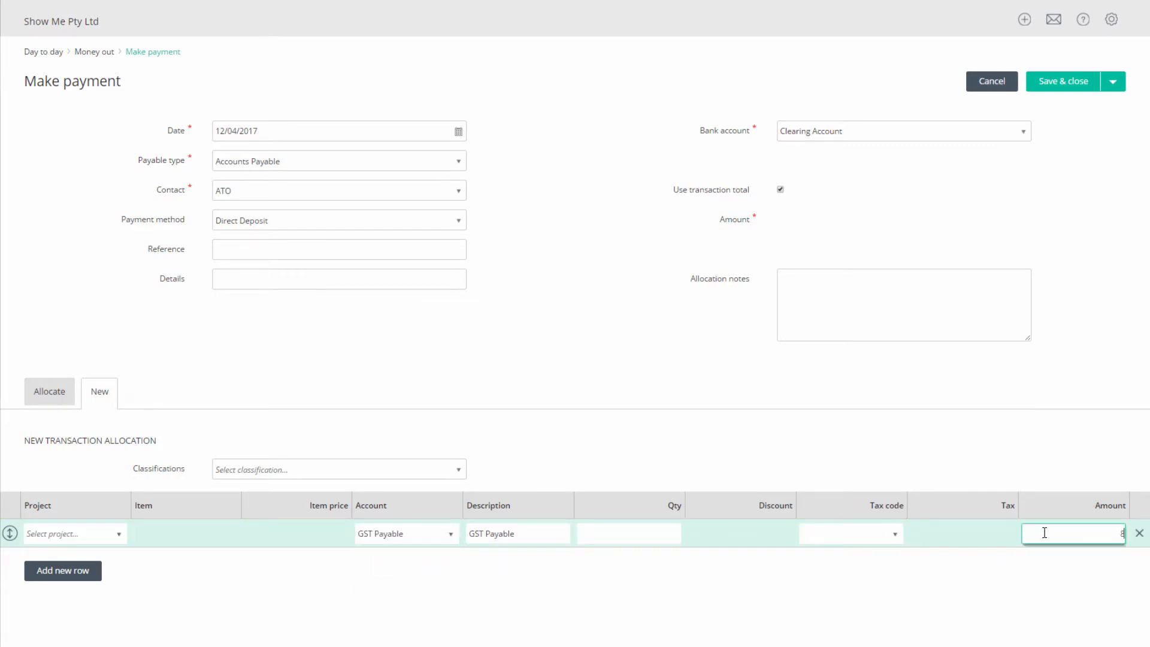
{"action": "left_click", "coordinate": [1062, 81]}
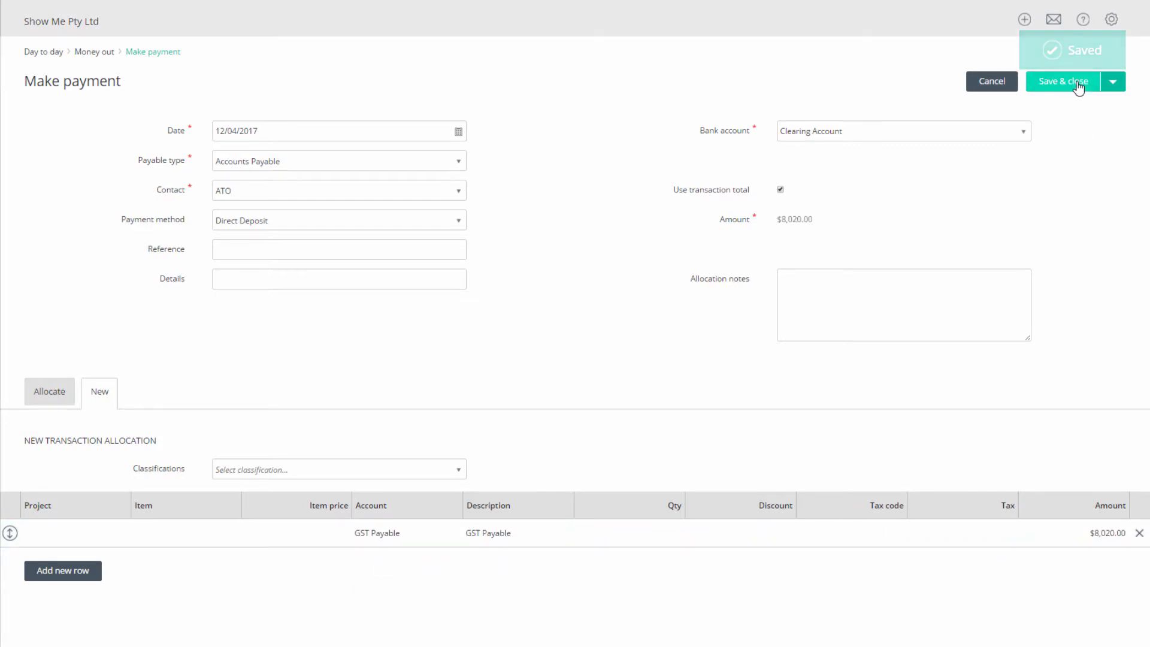
{"action": "left_click", "coordinate": [1062, 81]}
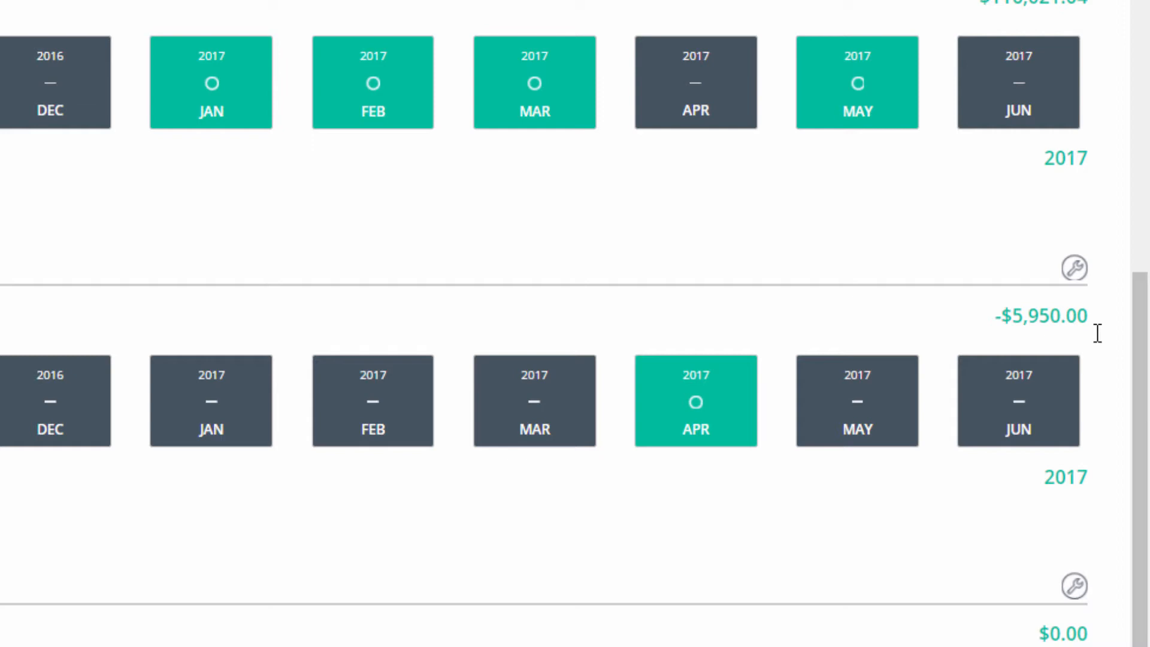
- Start an Add transfer from the Clearing Account's Actions menu on the Banking dashboard
{"action": "left_click", "coordinate": [64, 385]}
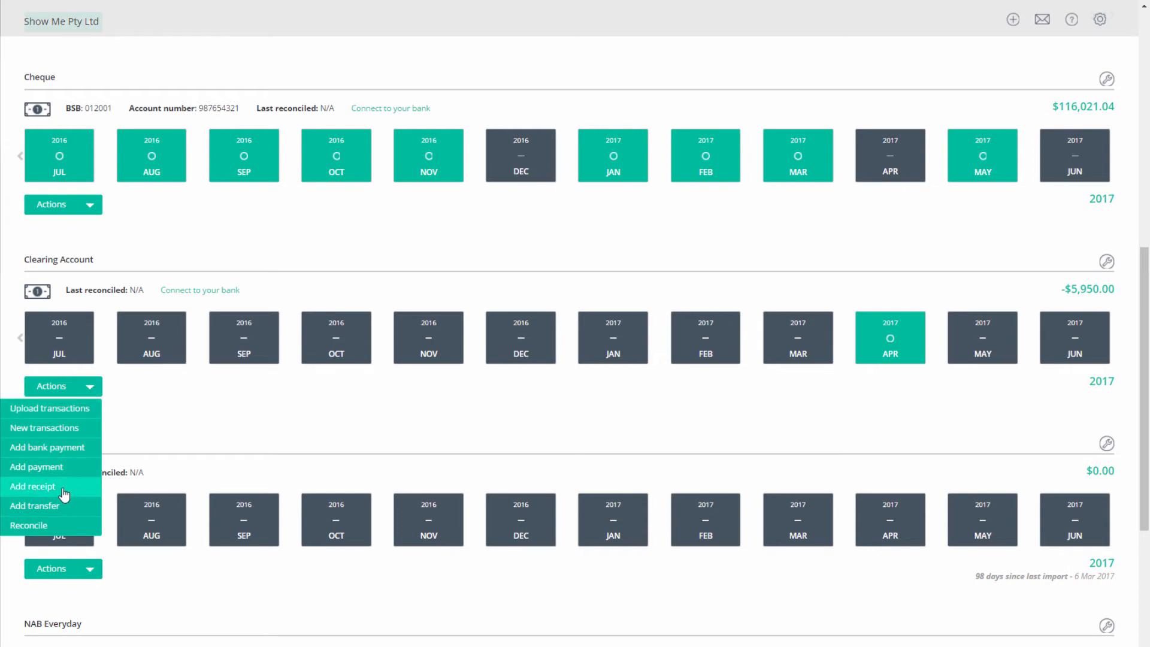
{"action": "left_click", "coordinate": [34, 505]}
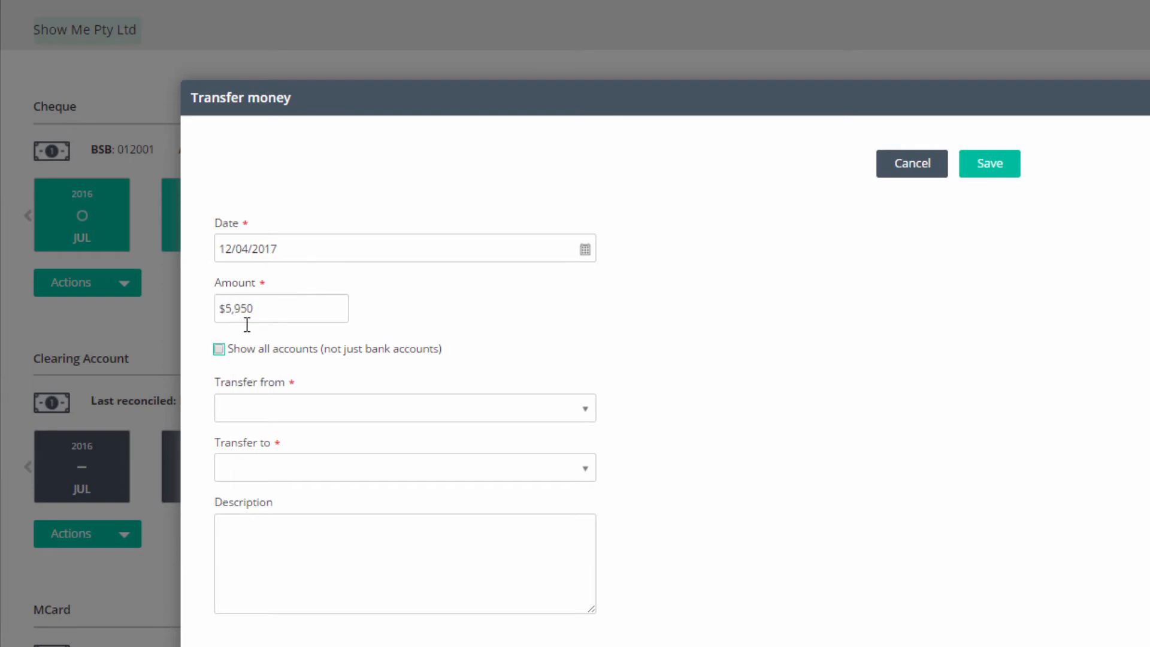
- Transfer $5,950 from ANZ everyday acc 1234 to Clearing Account, described 'Transfer to reduce bank balance', and save
{"action": "left_click", "coordinate": [404, 407]}
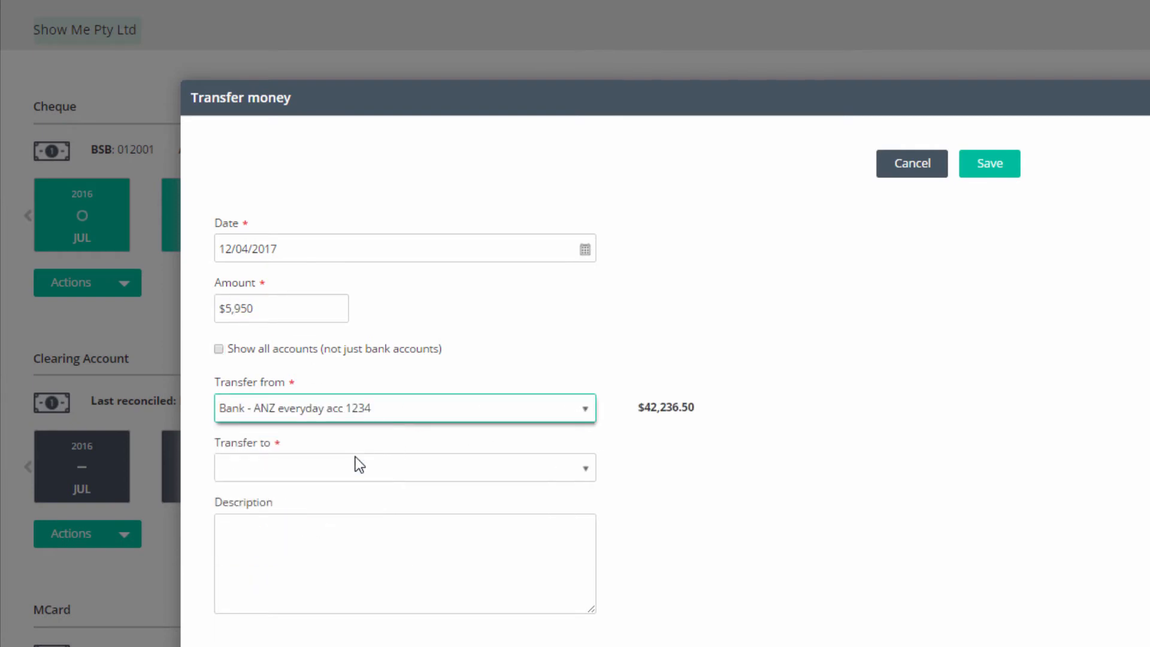
{"action": "left_click", "coordinate": [404, 468]}
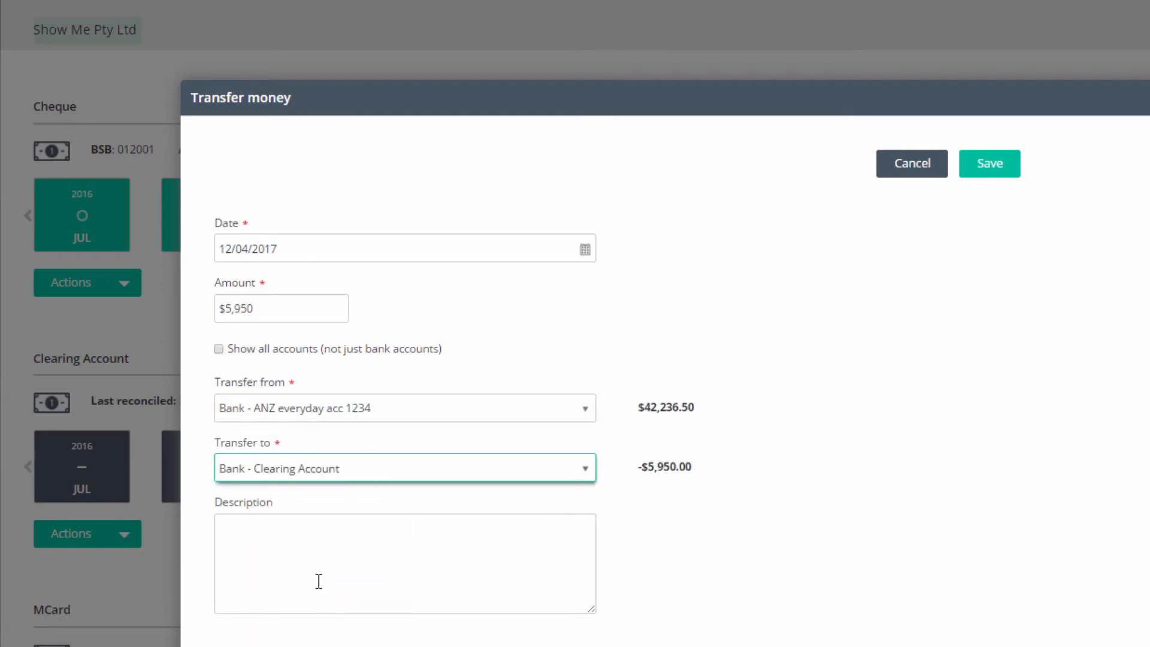
{"action": "type", "text": "Transfer to reduce"}
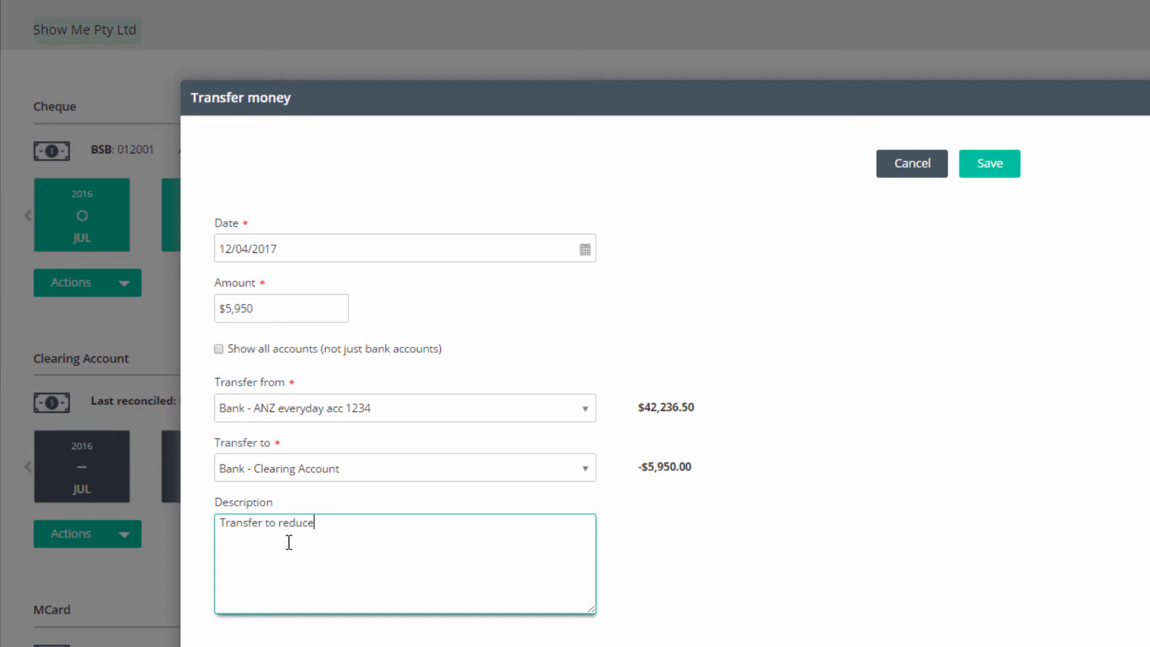
{"action": "type", "text": "bank balance"}
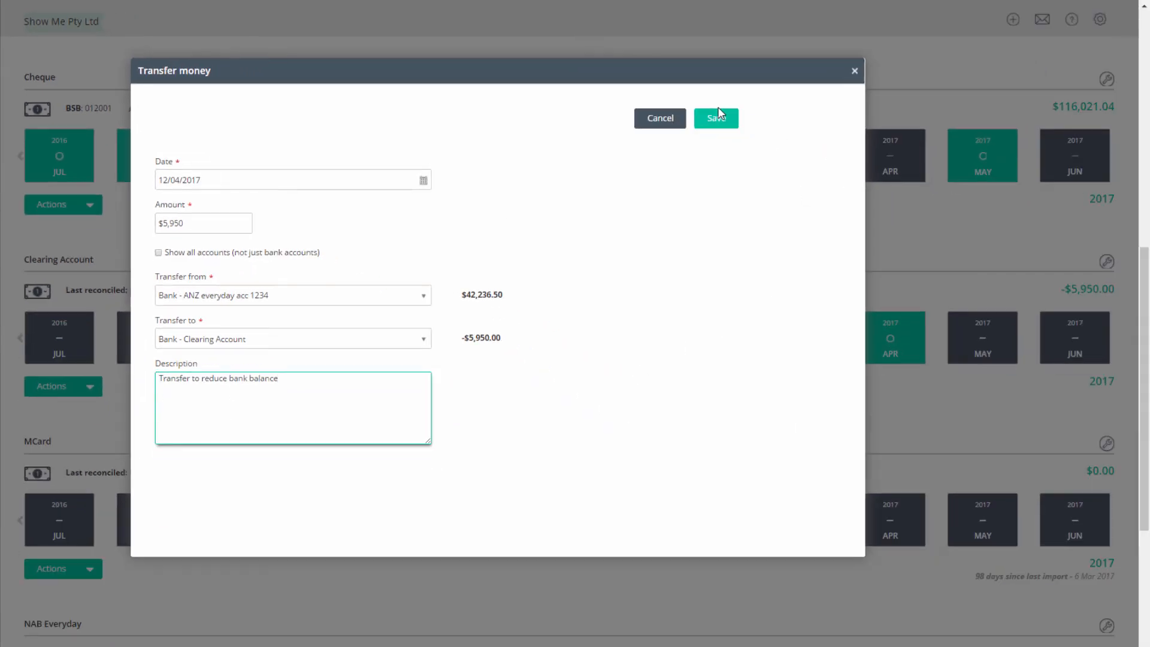
{"action": "left_click", "coordinate": [715, 117]}
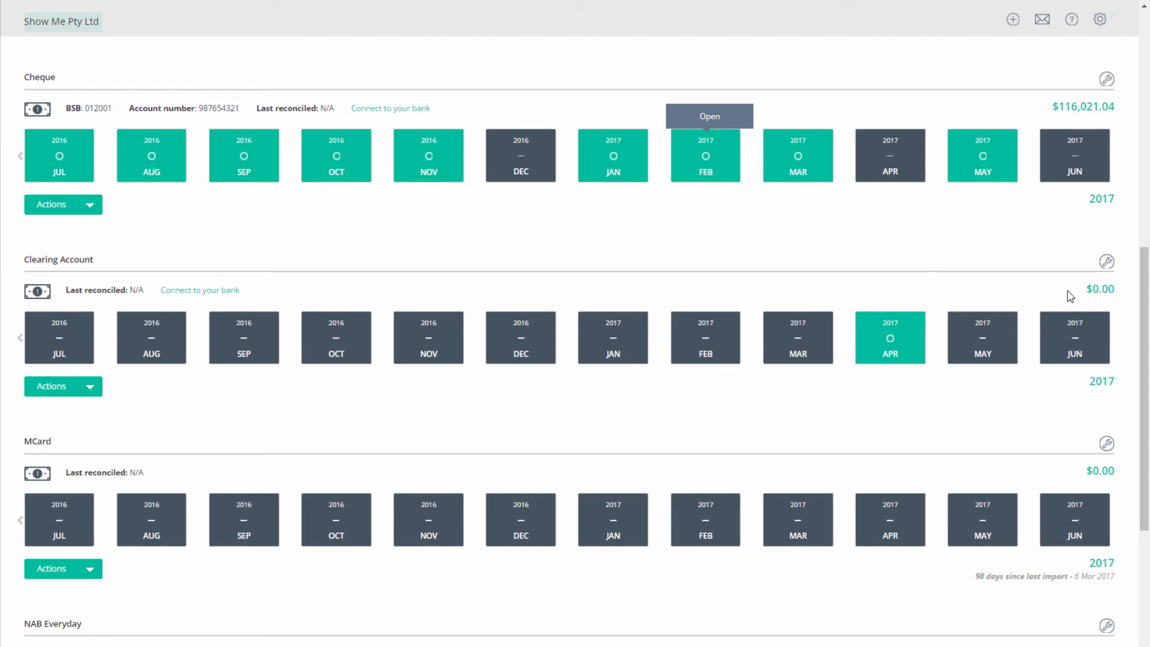
- Show the ANZ everyday acc 1234 April transactions including the $5,950 transfer
{"action": "left_click", "coordinate": [708, 116]}
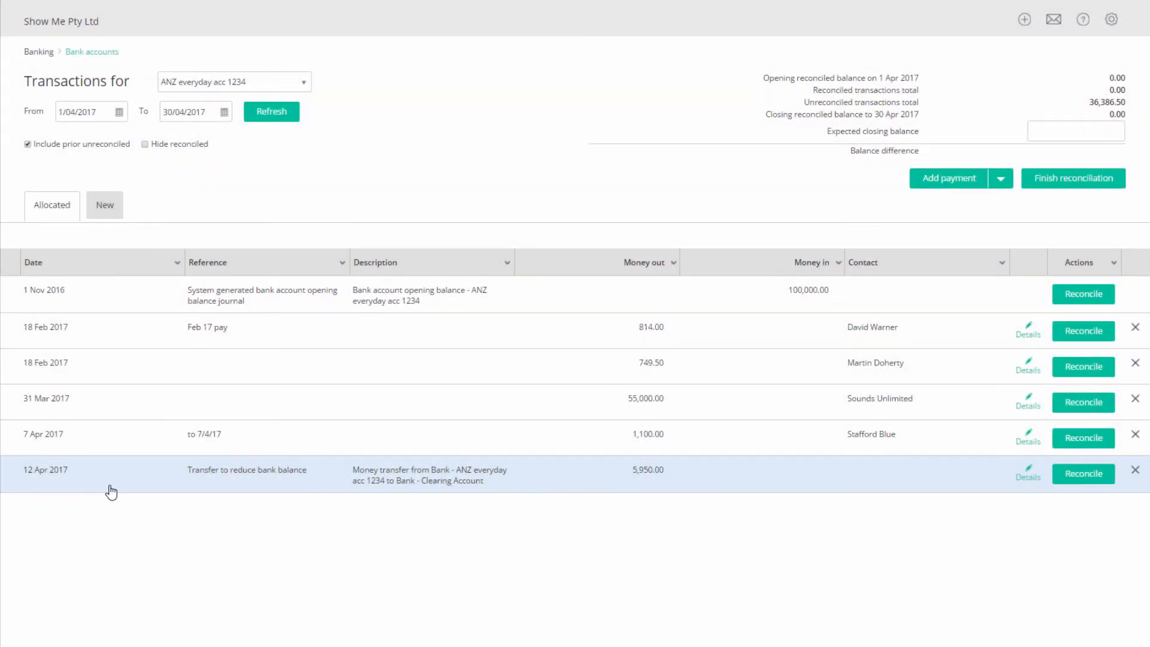
{"action": "mouse_move", "coordinate": [649, 488]}
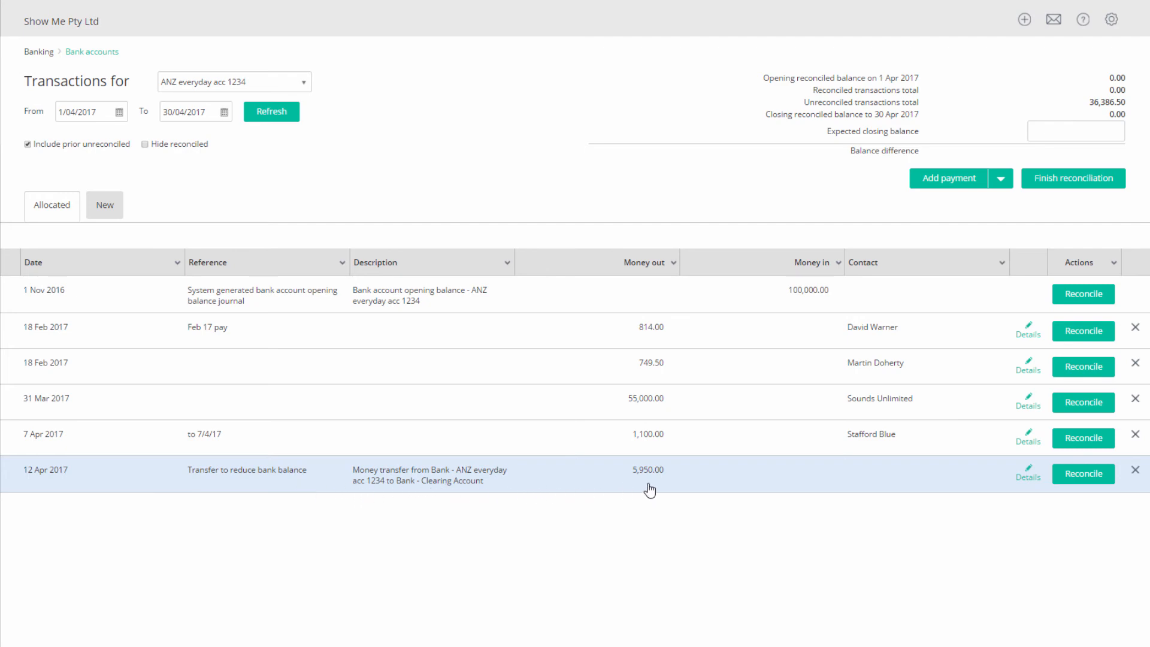